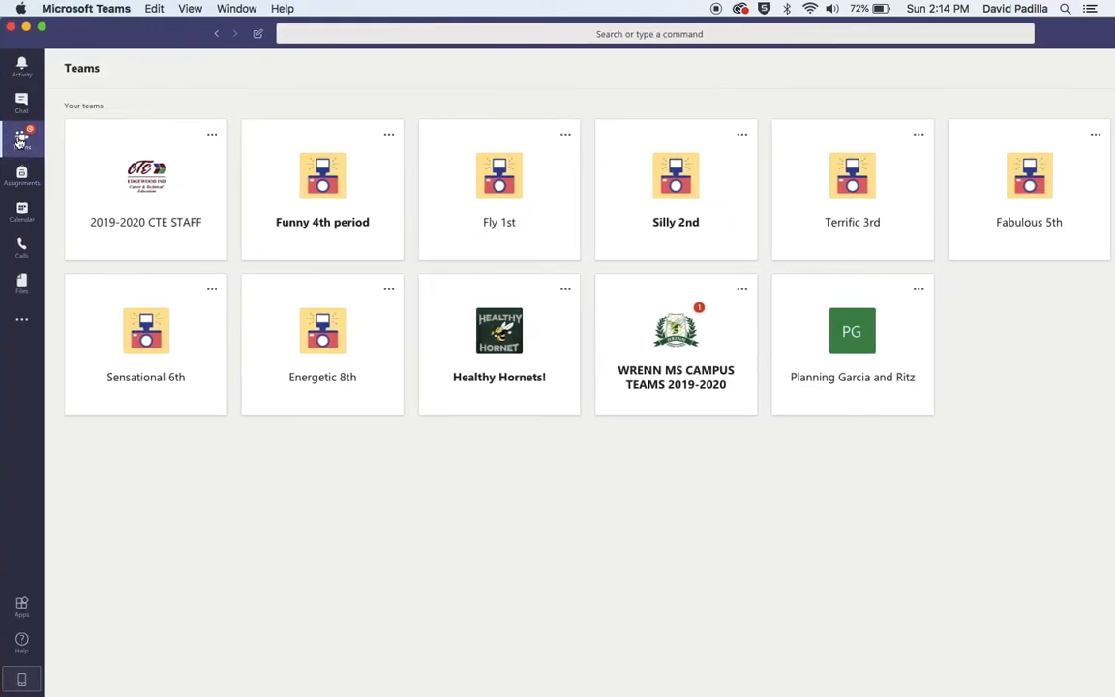
{"action": "mouse_move", "coordinate": [1072, 200]}
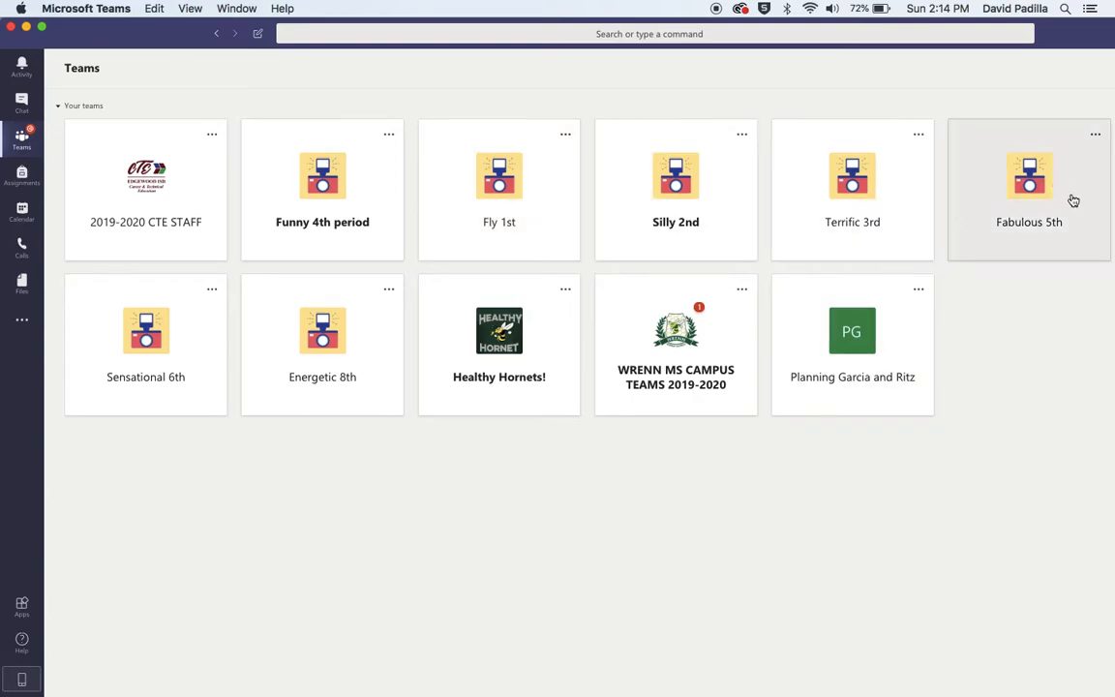
{"action": "mouse_move", "coordinate": [275, 166]}
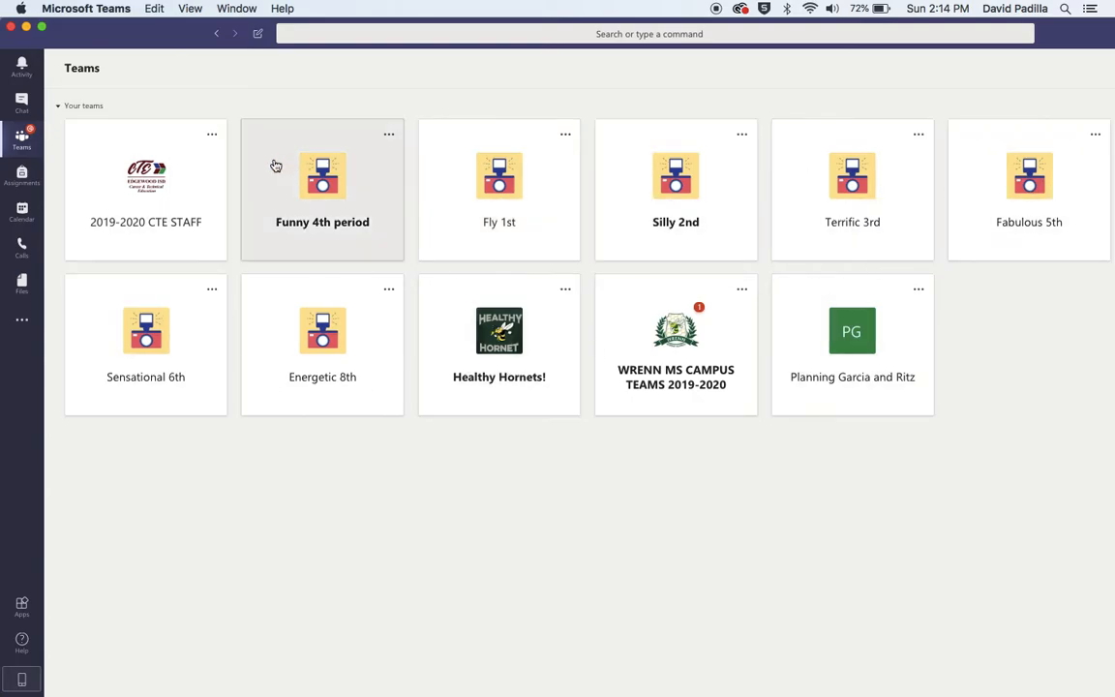
{"action": "mouse_move", "coordinate": [491, 495]}
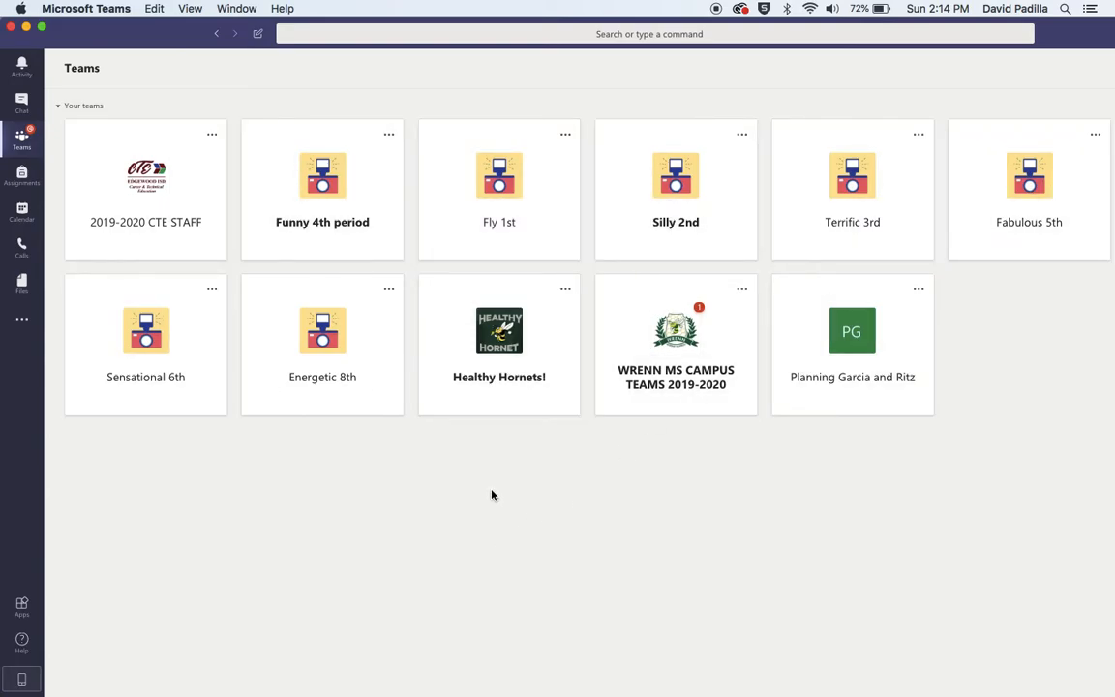
{"action": "mouse_move", "coordinate": [145, 345]}
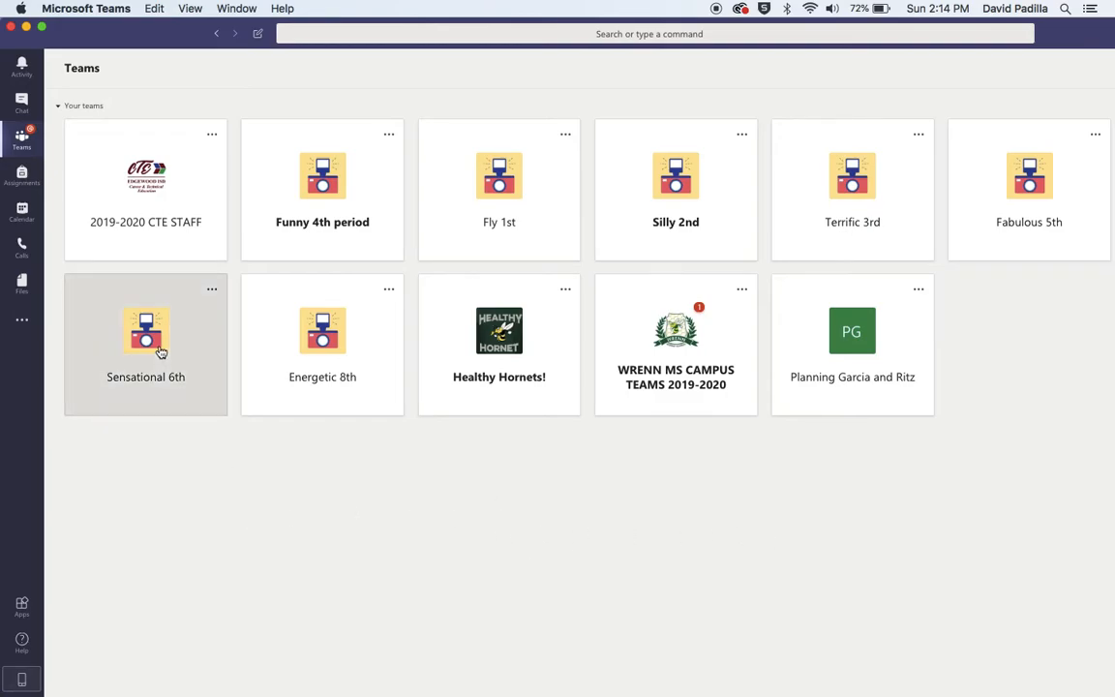
Step: Open the Sensational 6th team's Assignments and the Professional Mentors assignment with its 18 turn-in statuses
{"action": "left_click", "coordinate": [145, 344]}
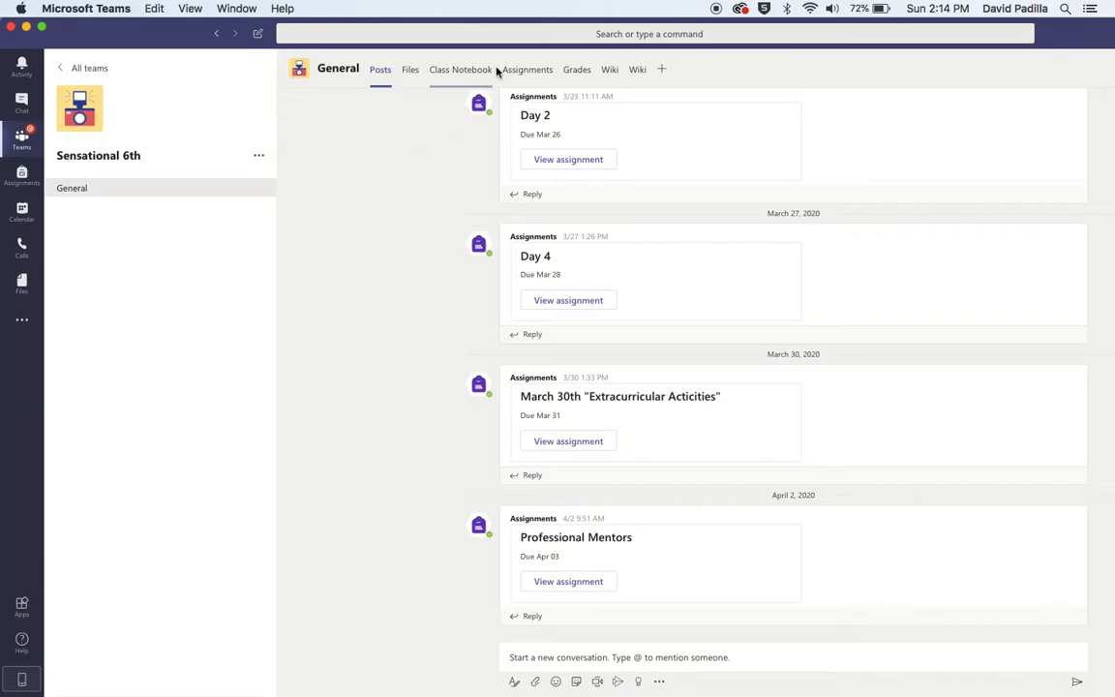
{"action": "left_click", "coordinate": [526, 70]}
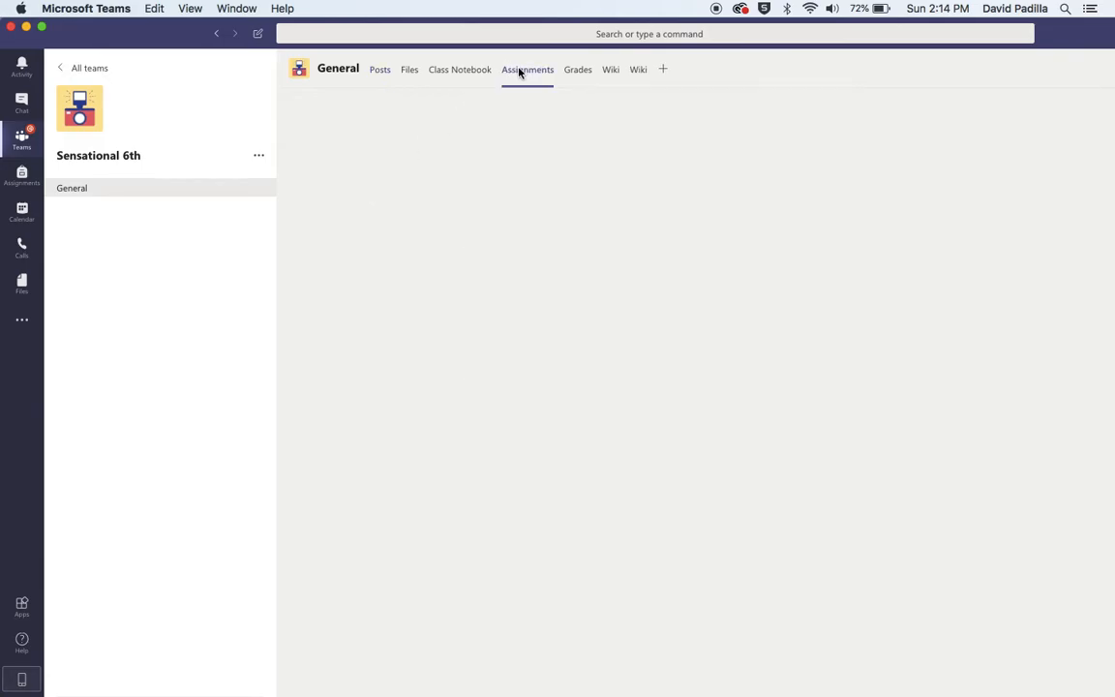
{"action": "left_click", "coordinate": [526, 70]}
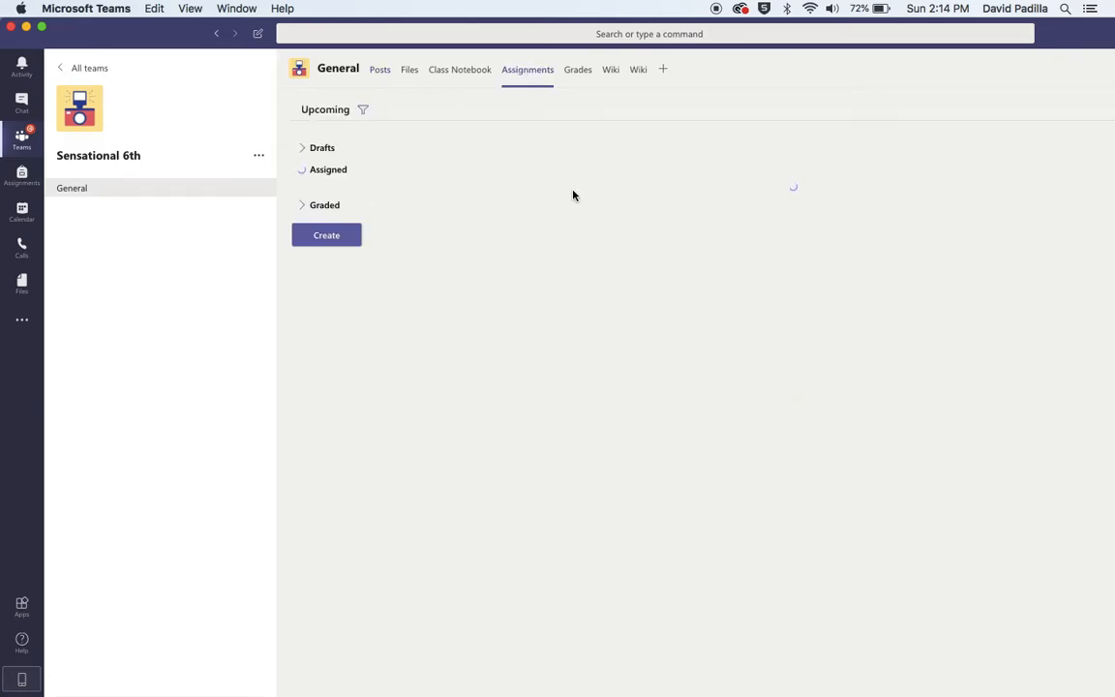
{"action": "mouse_move", "coordinate": [596, 181]}
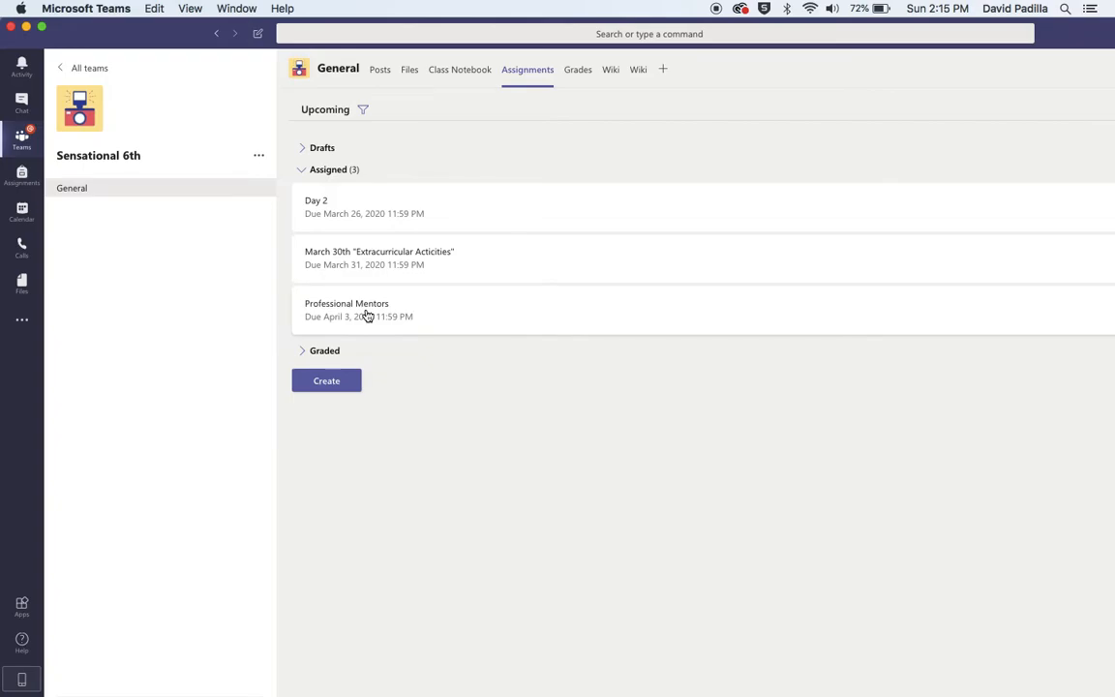
{"action": "mouse_move", "coordinate": [379, 308]}
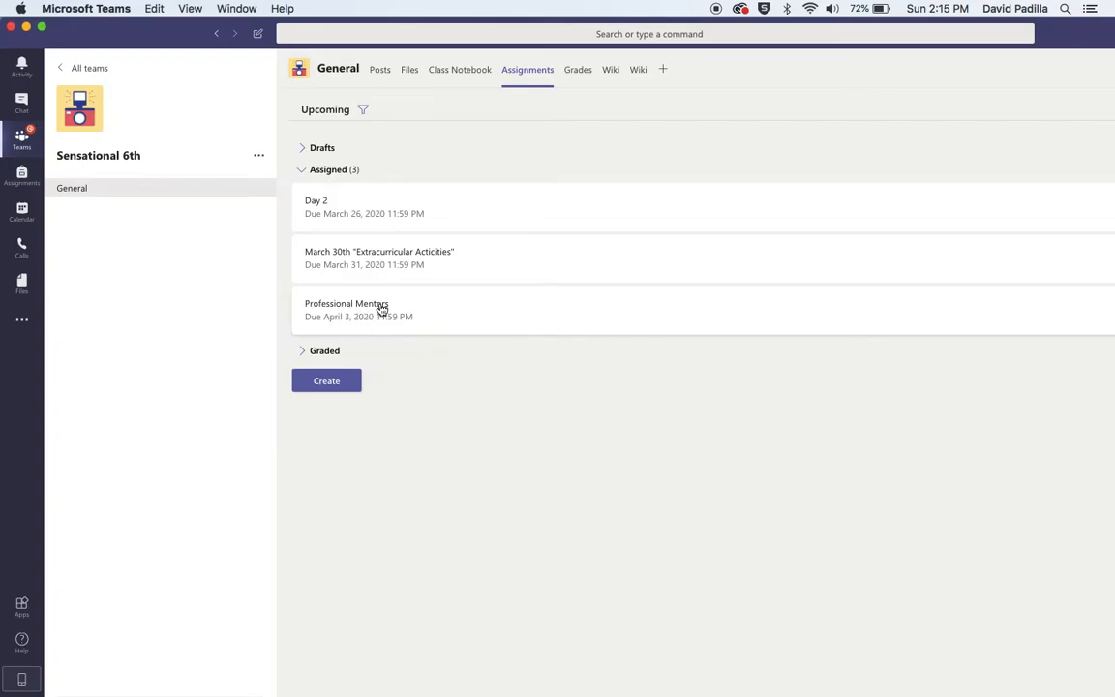
{"action": "left_click", "coordinate": [344, 309]}
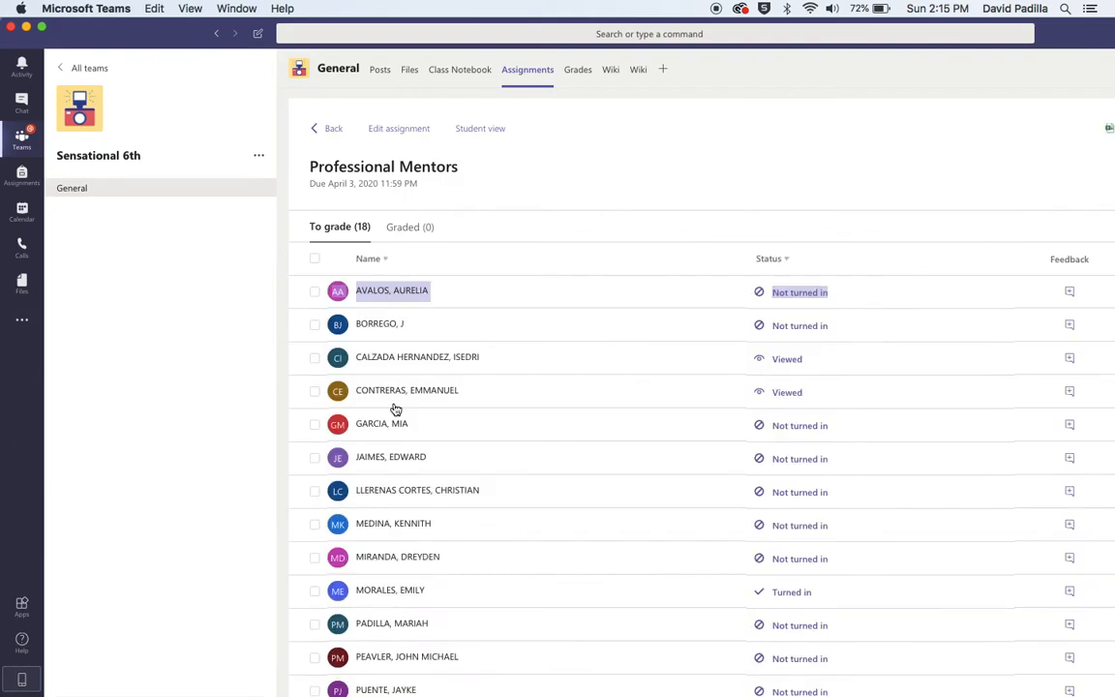
{"action": "mouse_move", "coordinate": [476, 124]}
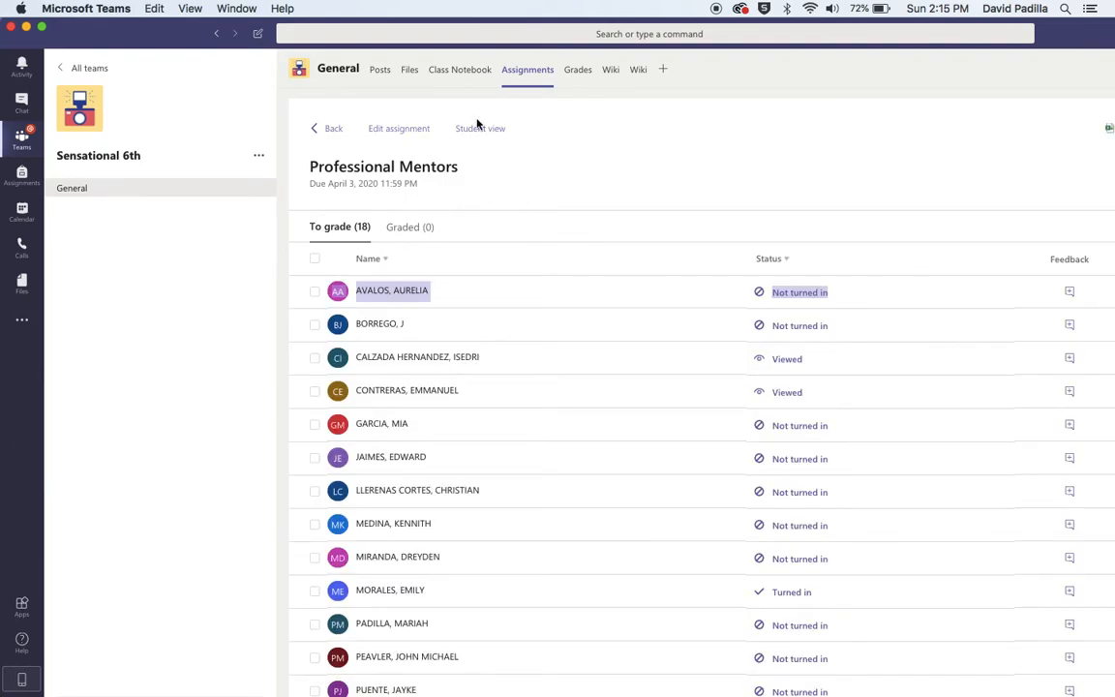
Step: Switch the Professional Mentors assignment to Student view showing instructions, reference PDF and 100 points
{"action": "left_click", "coordinate": [333, 128]}
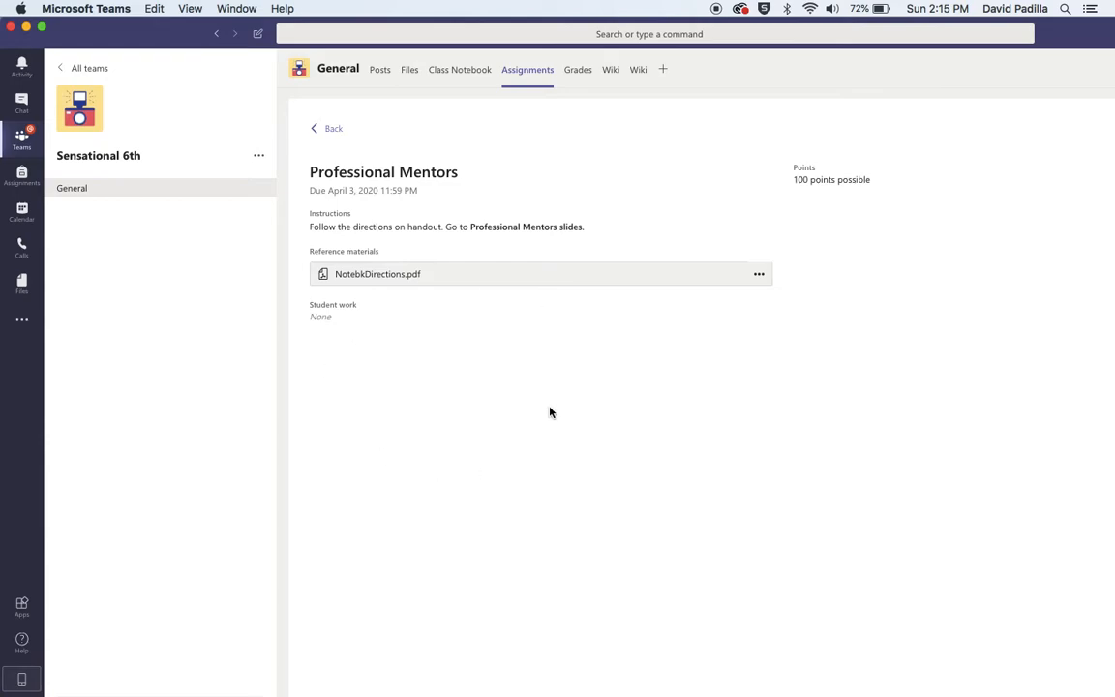
{"action": "mouse_move", "coordinate": [402, 275]}
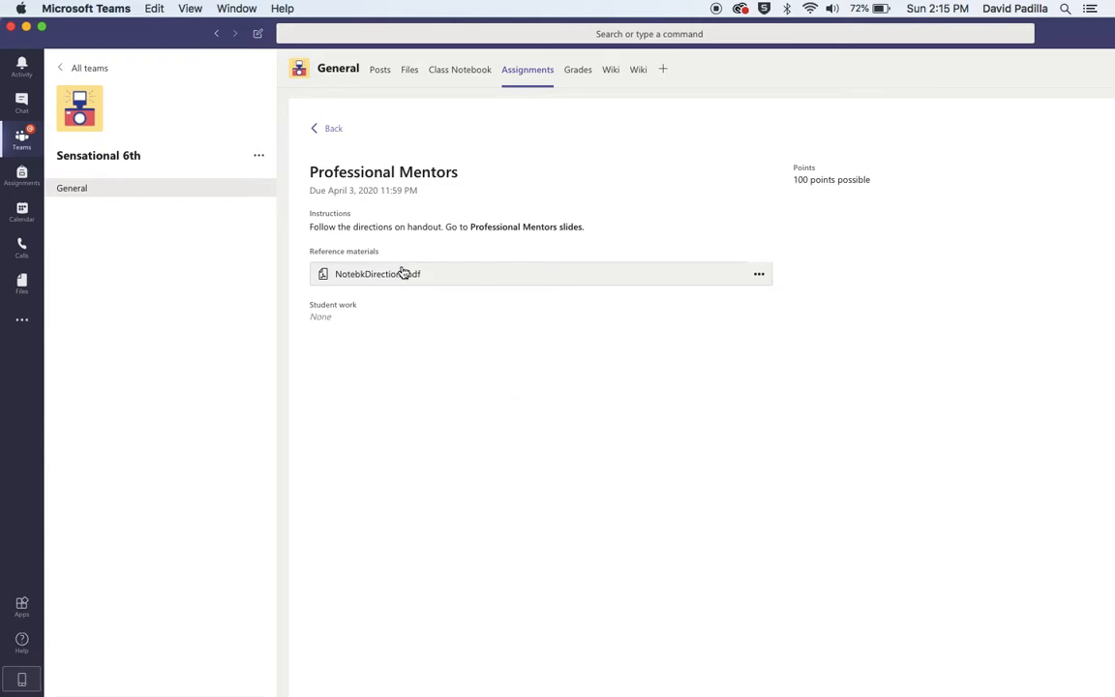
{"action": "mouse_move", "coordinate": [422, 282]}
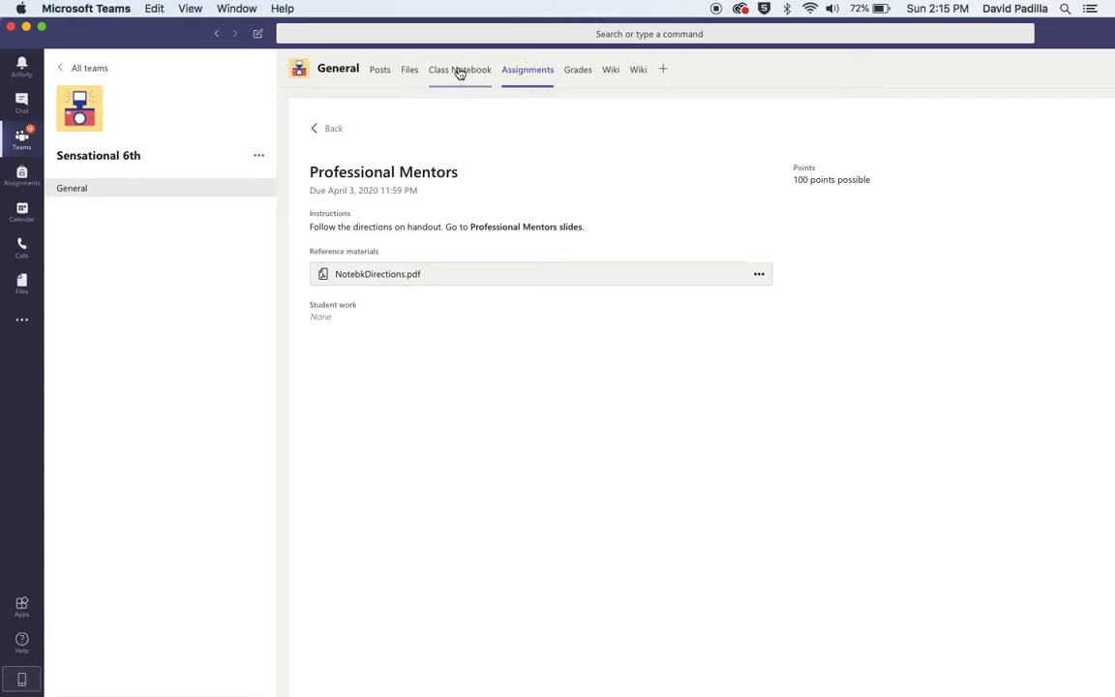
Step: Open Class Notebook, expand Content Library's slides section, and bring up the Day 4 page
{"action": "left_click", "coordinate": [460, 70]}
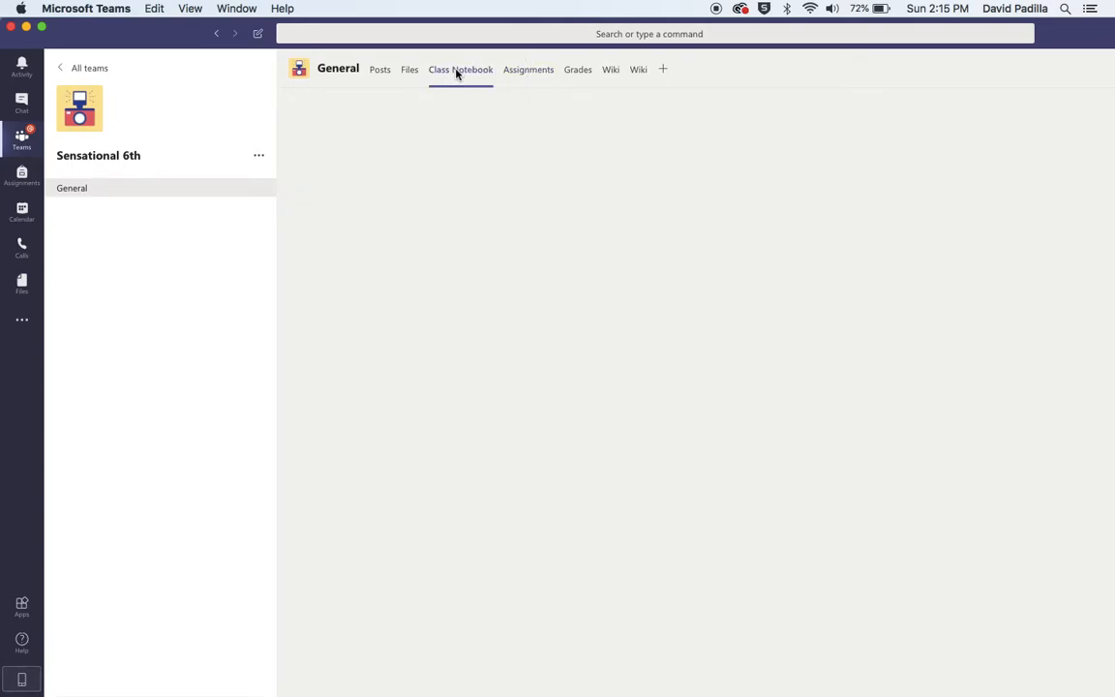
{"action": "left_click", "coordinate": [461, 70]}
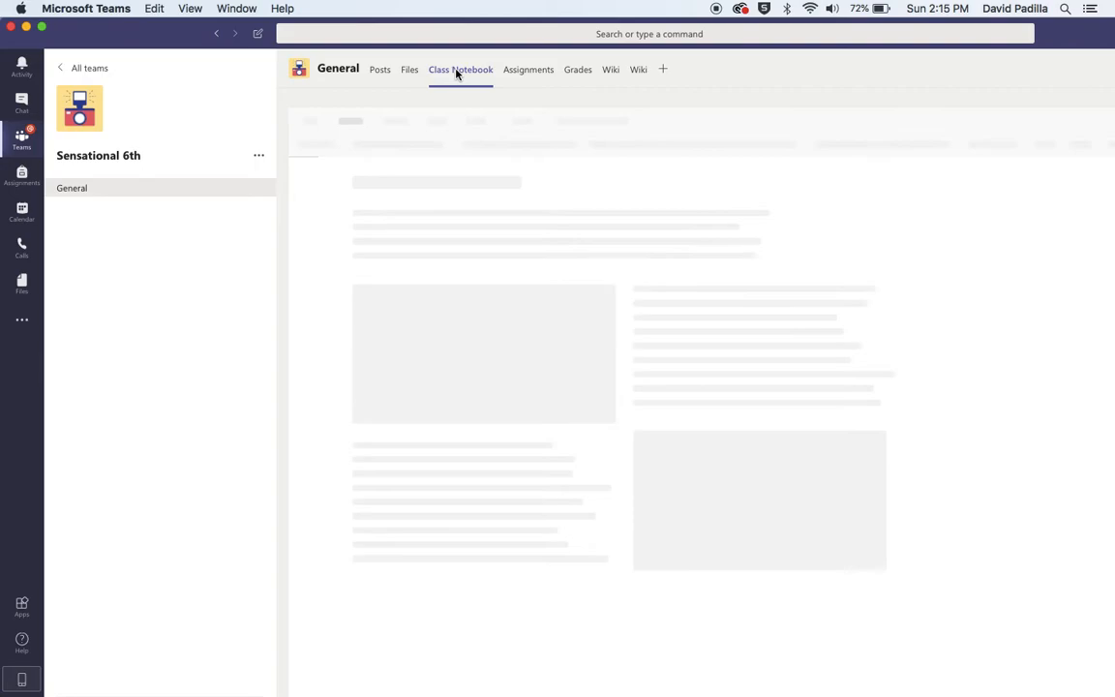
{"action": "left_click", "coordinate": [460, 70]}
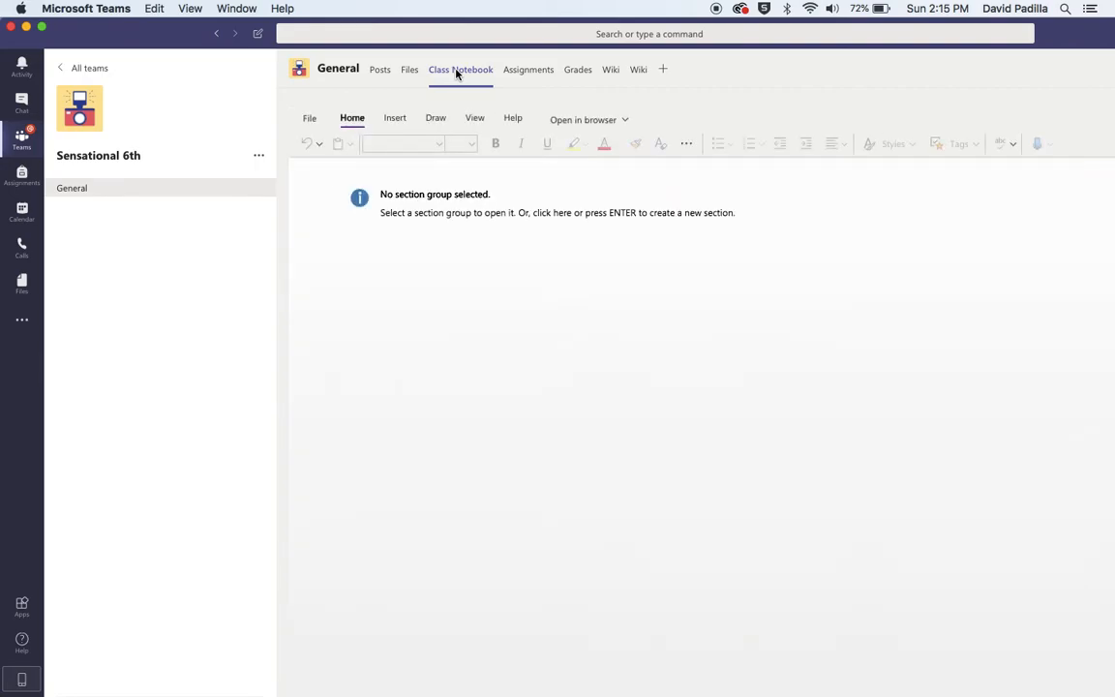
{"action": "left_click", "coordinate": [460, 70]}
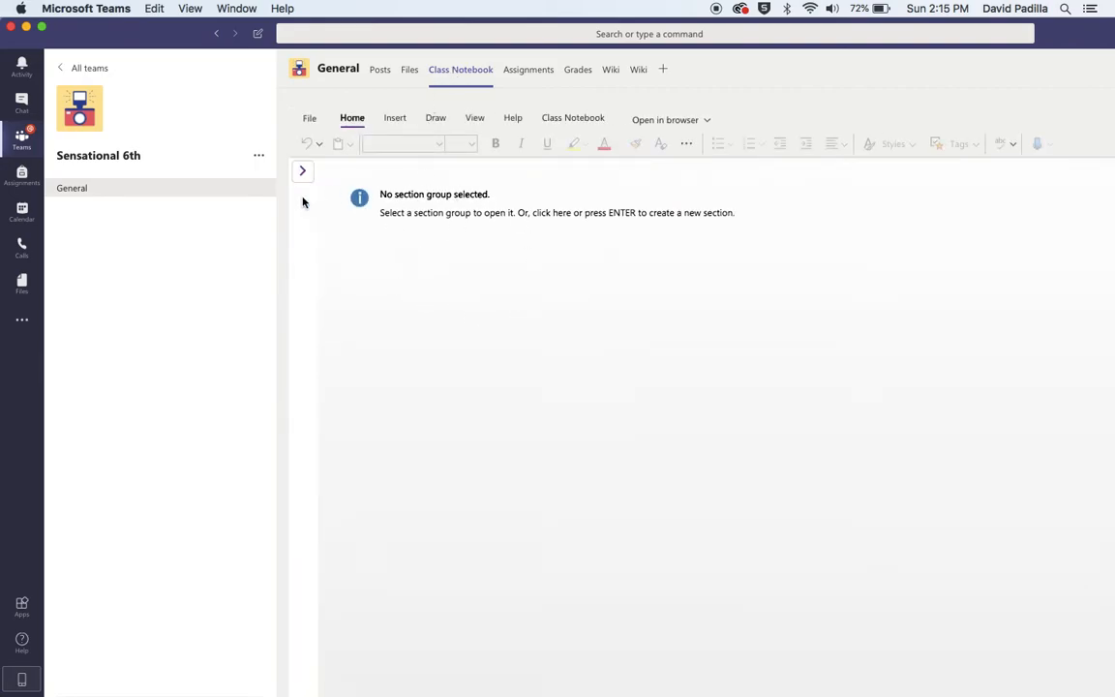
{"action": "left_click", "coordinate": [302, 170]}
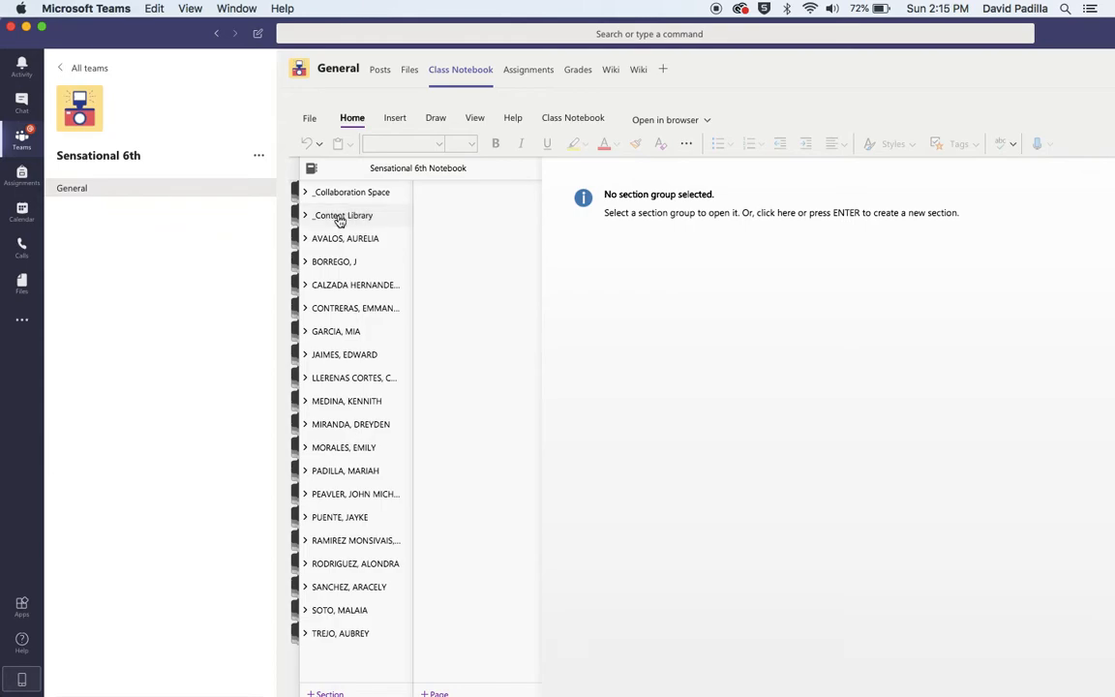
{"action": "left_click", "coordinate": [306, 215]}
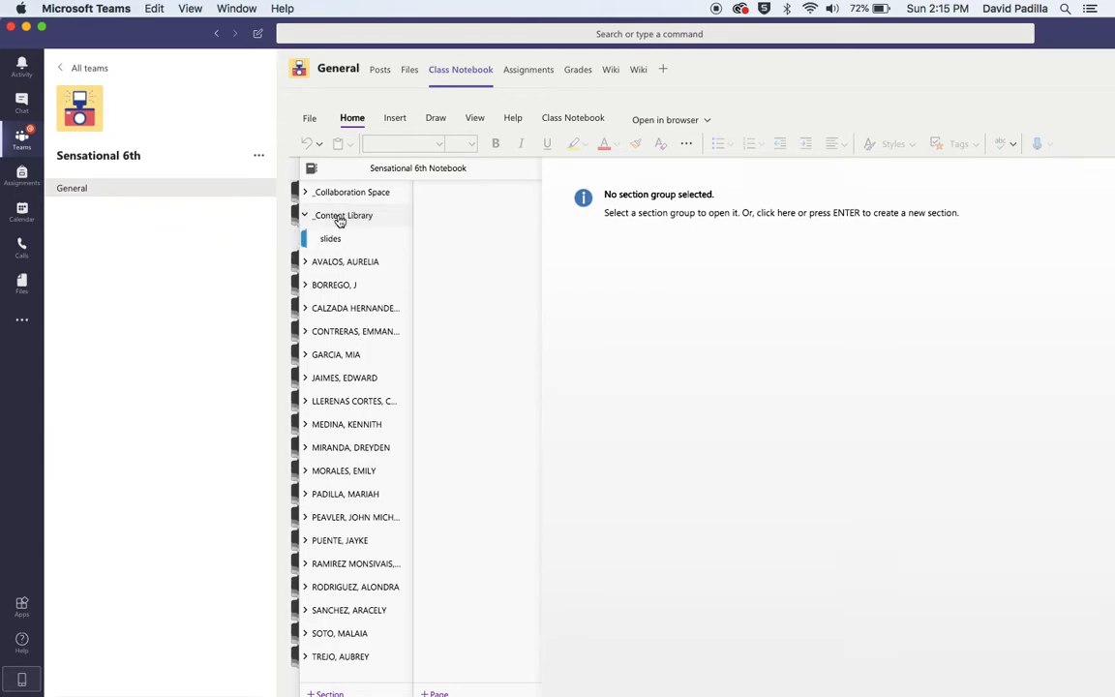
{"action": "left_click", "coordinate": [331, 240]}
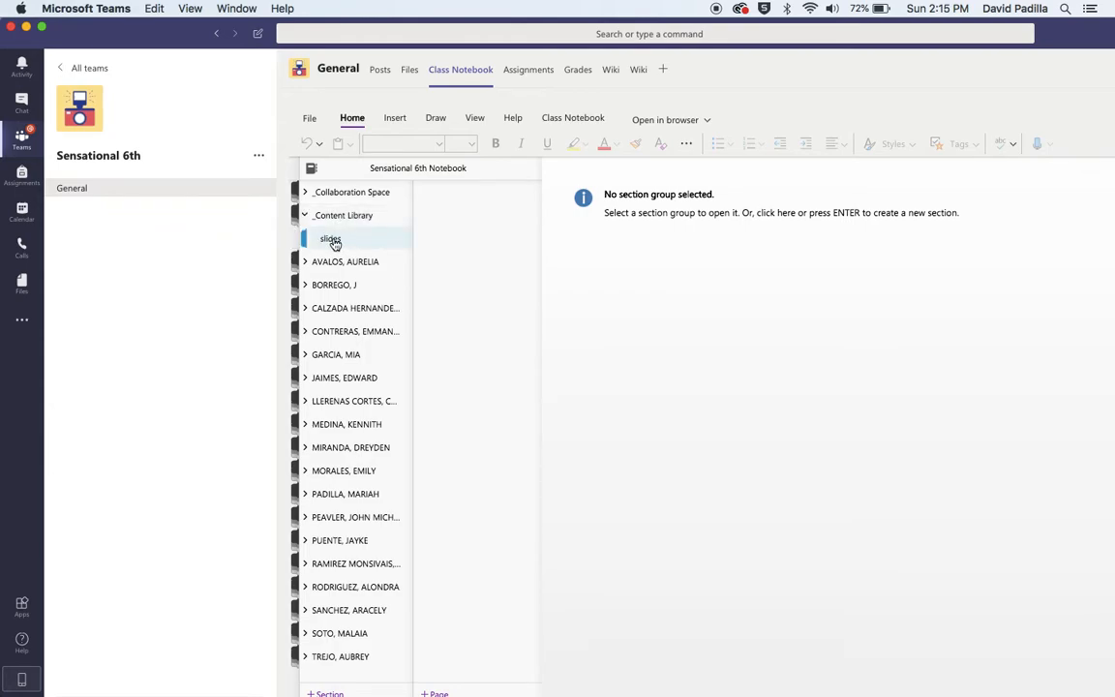
{"action": "left_click", "coordinate": [438, 191]}
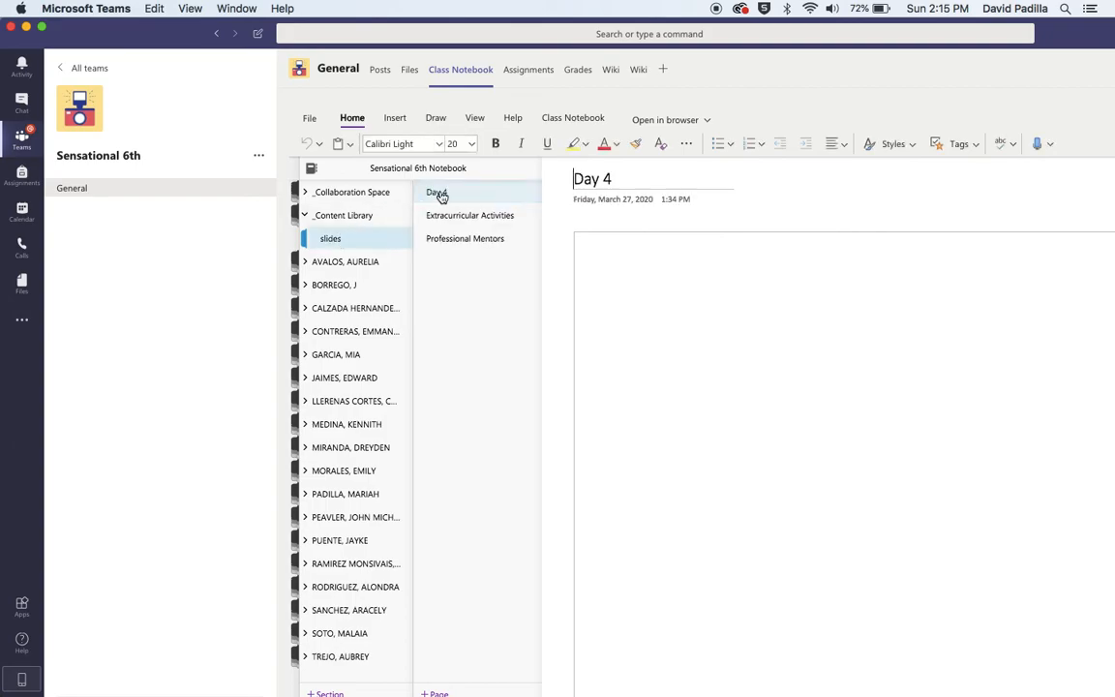
Step: Open the Professional Mentors slides page and launch the embedded quiz via 'Fill out the form'
{"action": "left_click", "coordinate": [464, 238]}
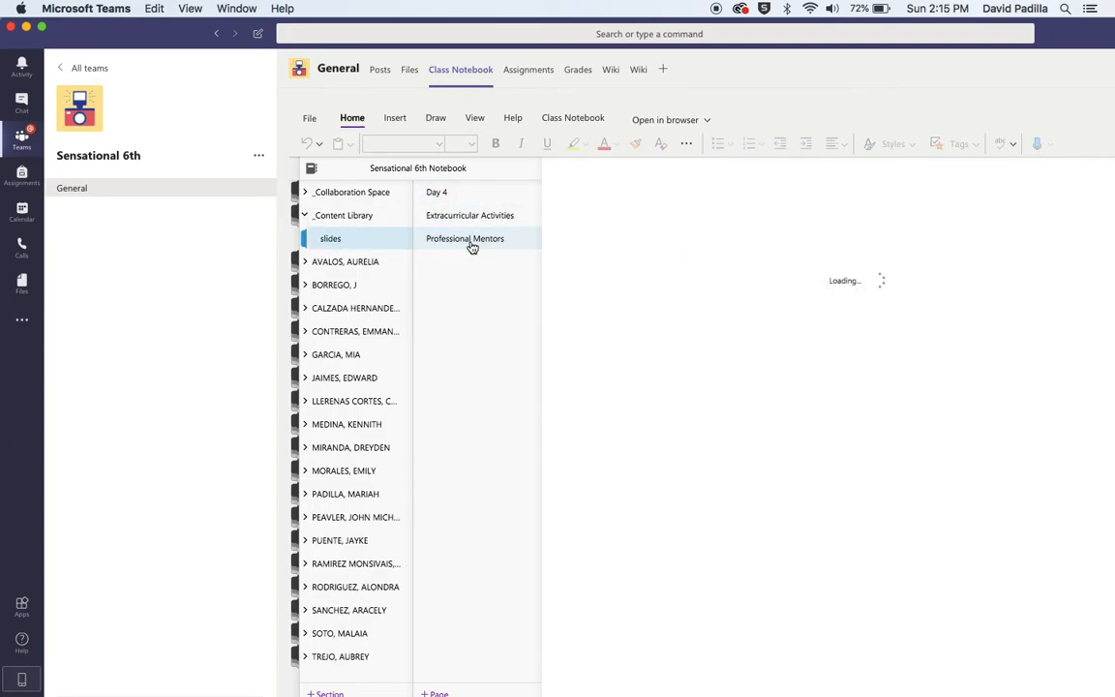
{"action": "left_click", "coordinate": [464, 238]}
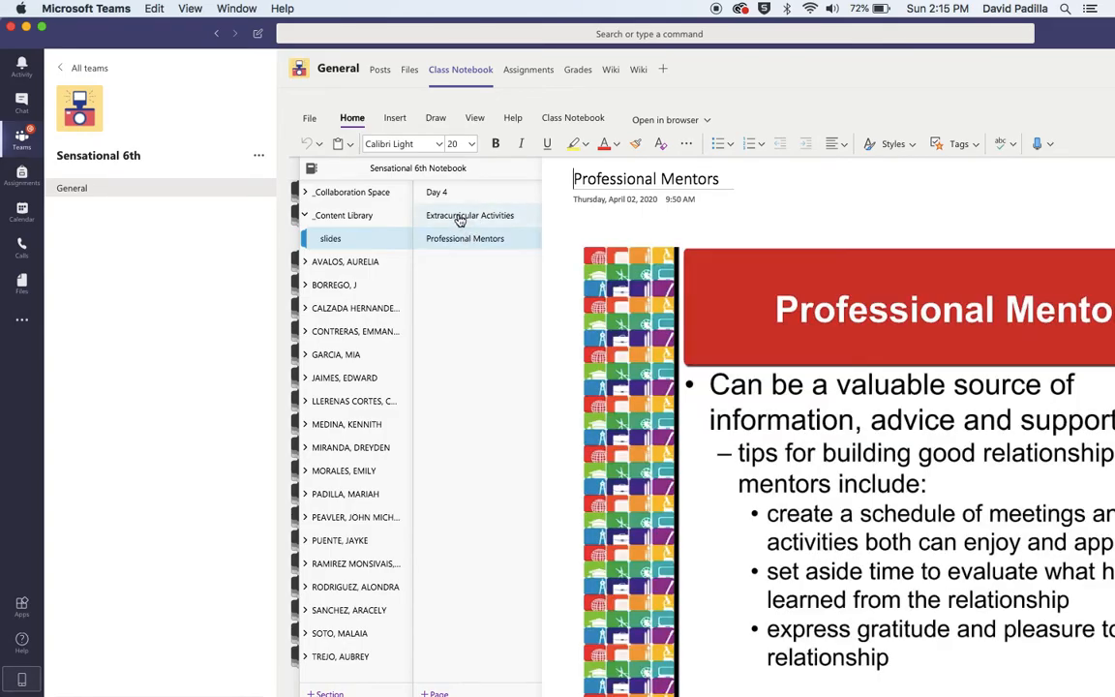
{"action": "mouse_move", "coordinate": [465, 221]}
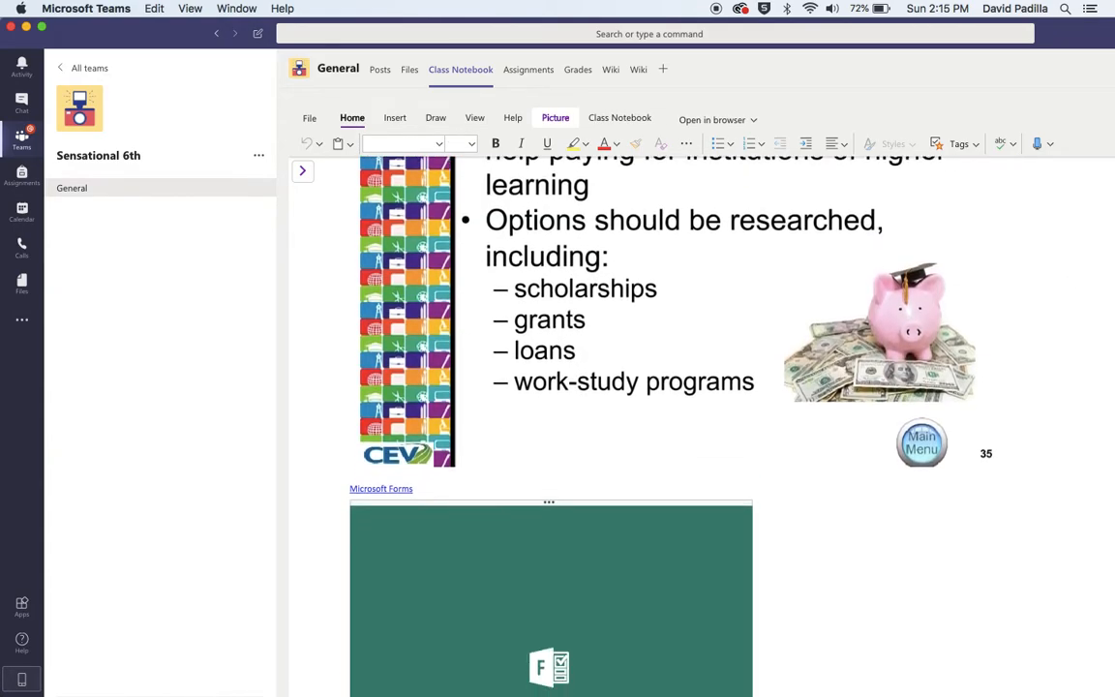
{"action": "scroll", "scroll_direction": "down", "scroll_amount": 3}
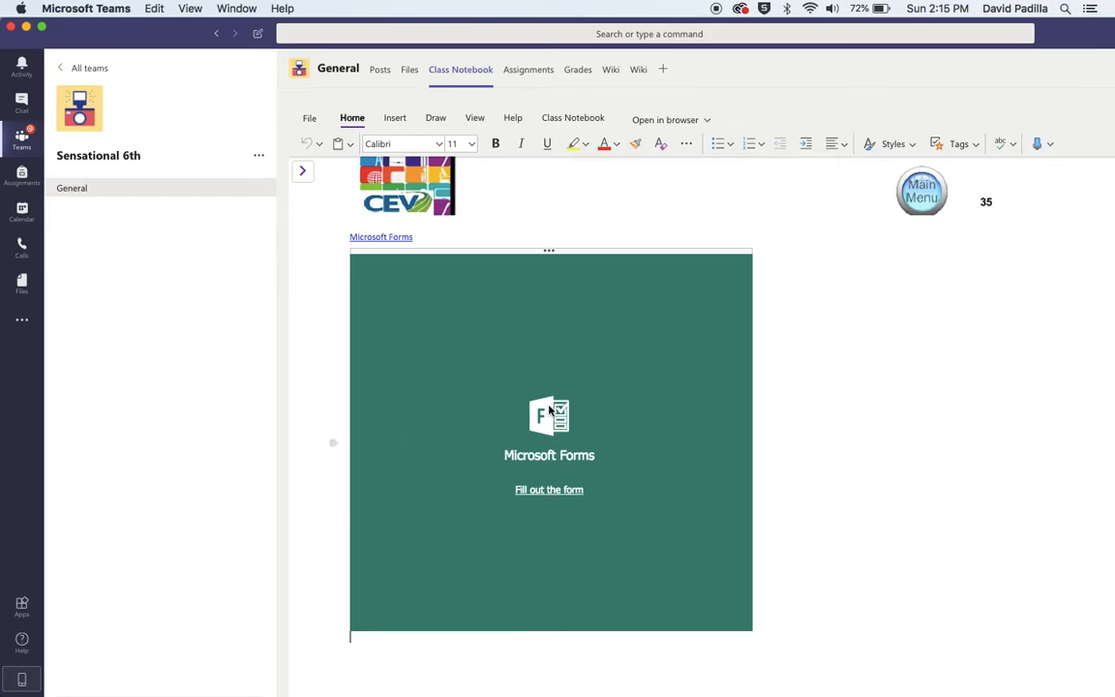
{"action": "left_click", "coordinate": [549, 488]}
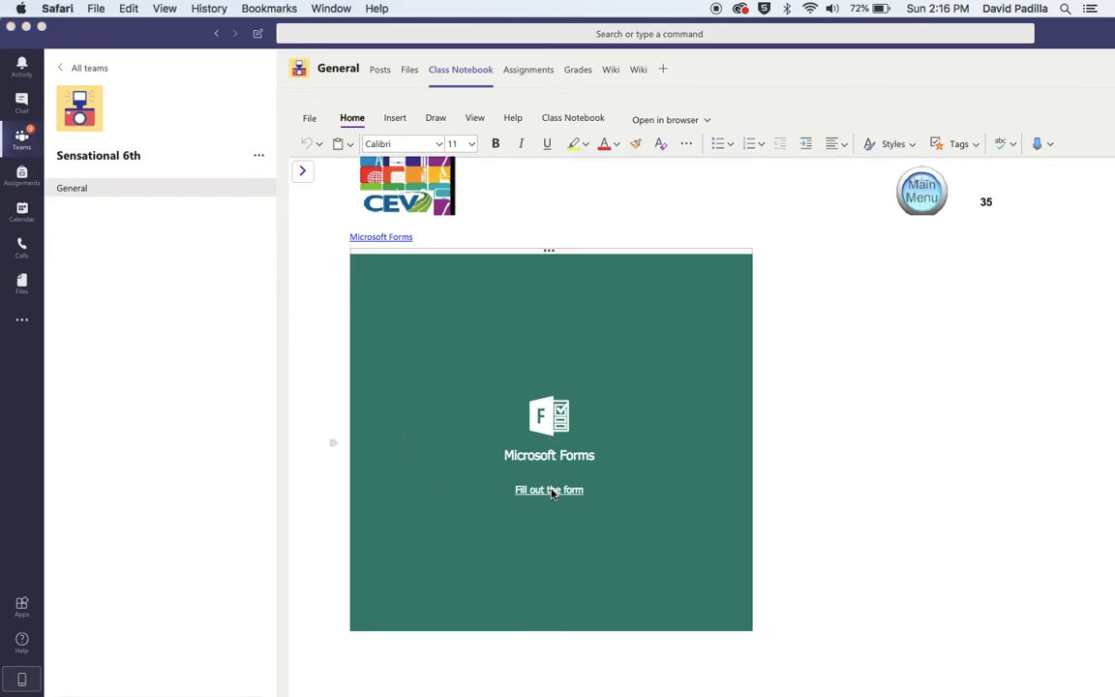
Step: Answer the quiz with information, meetings, specific, informal and the last question, then submit
{"action": "left_click", "coordinate": [549, 488]}
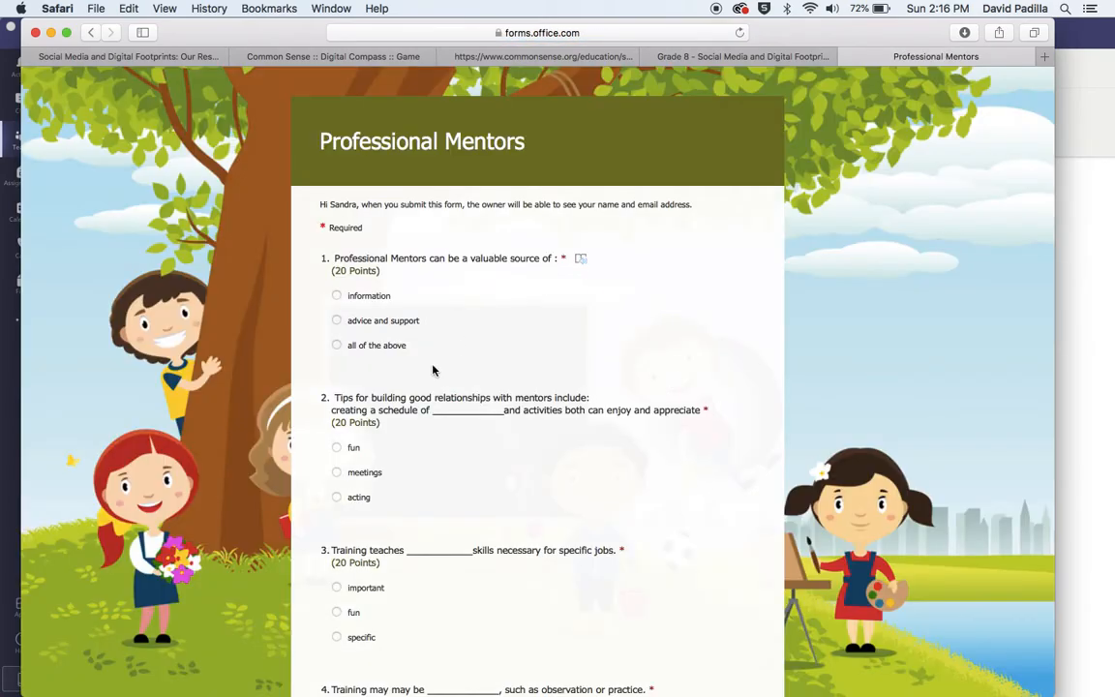
{"action": "mouse_move", "coordinate": [946, 245]}
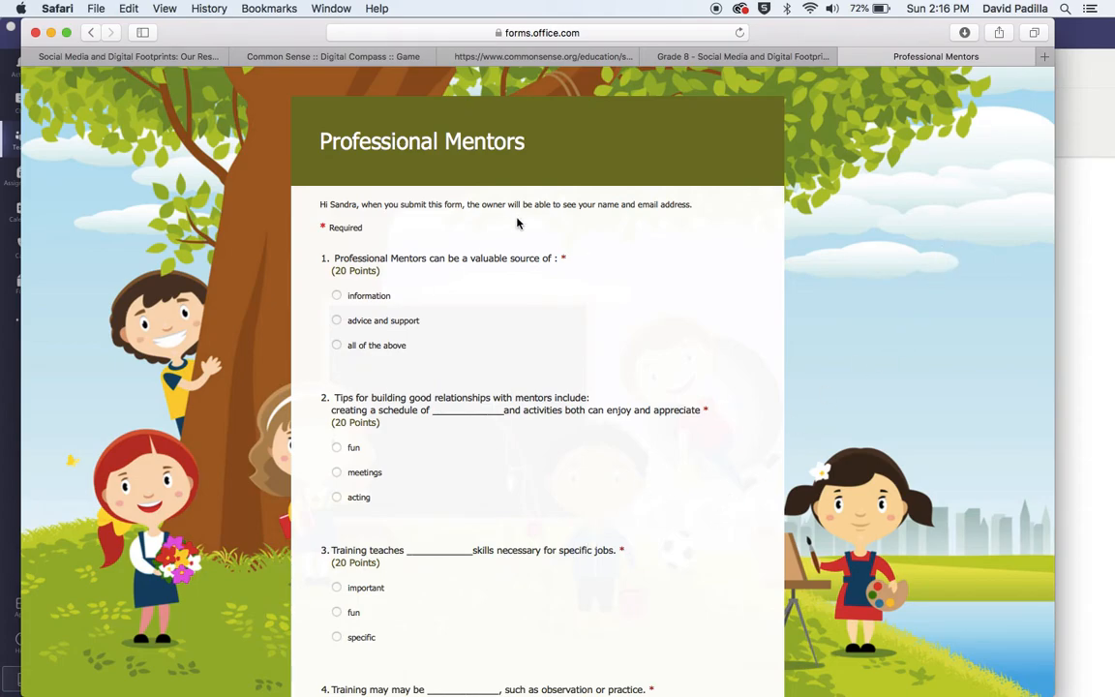
{"action": "left_click", "coordinate": [337, 294]}
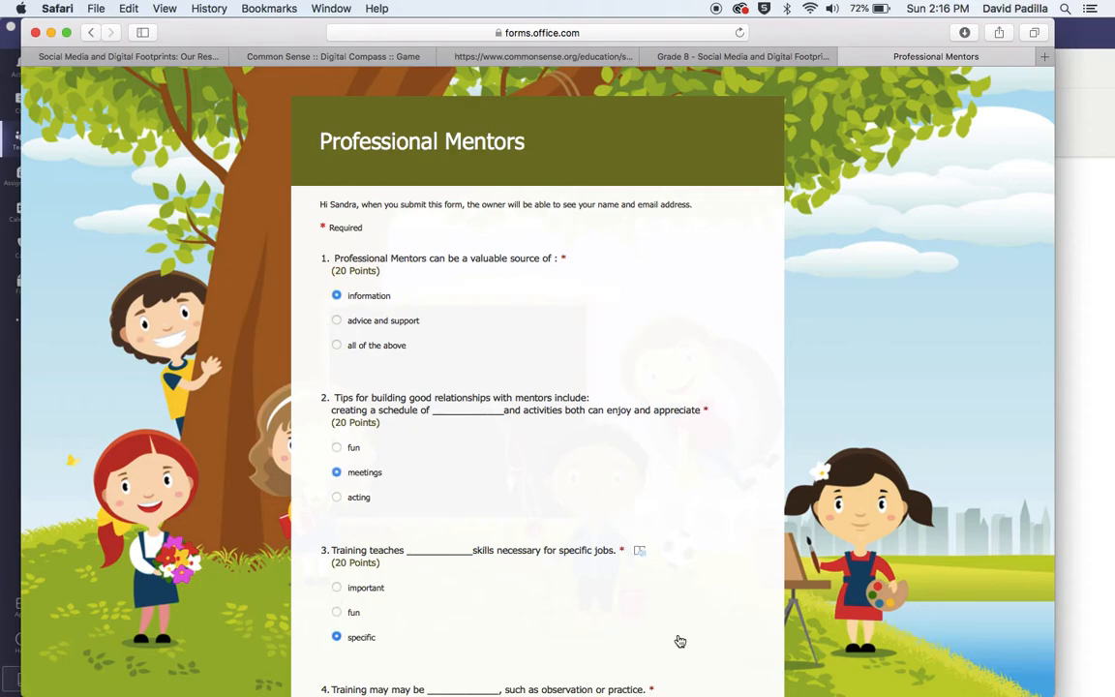
{"action": "scroll", "scroll_direction": "down", "scroll_amount": 3}
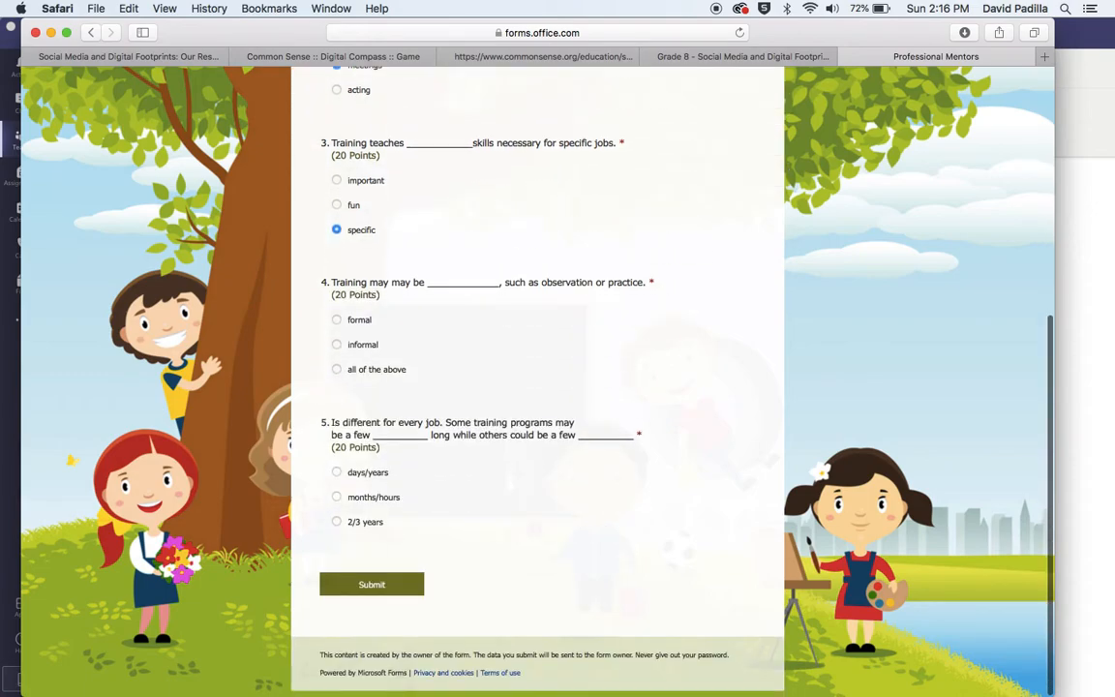
{"action": "left_click", "coordinate": [337, 345]}
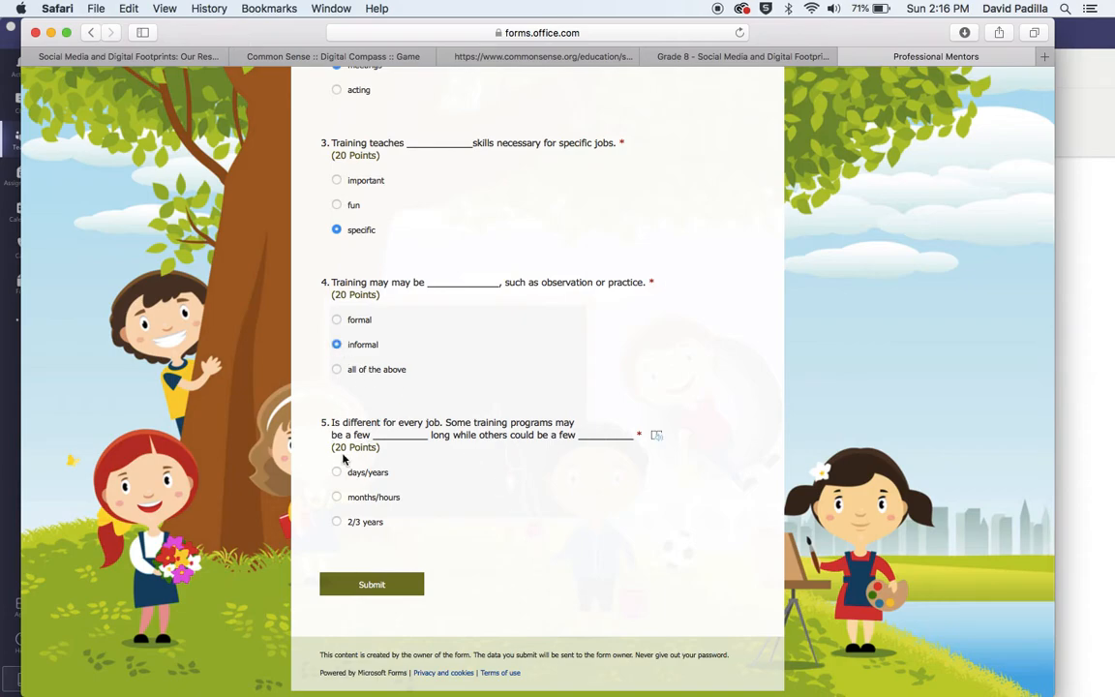
{"action": "mouse_move", "coordinate": [337, 530]}
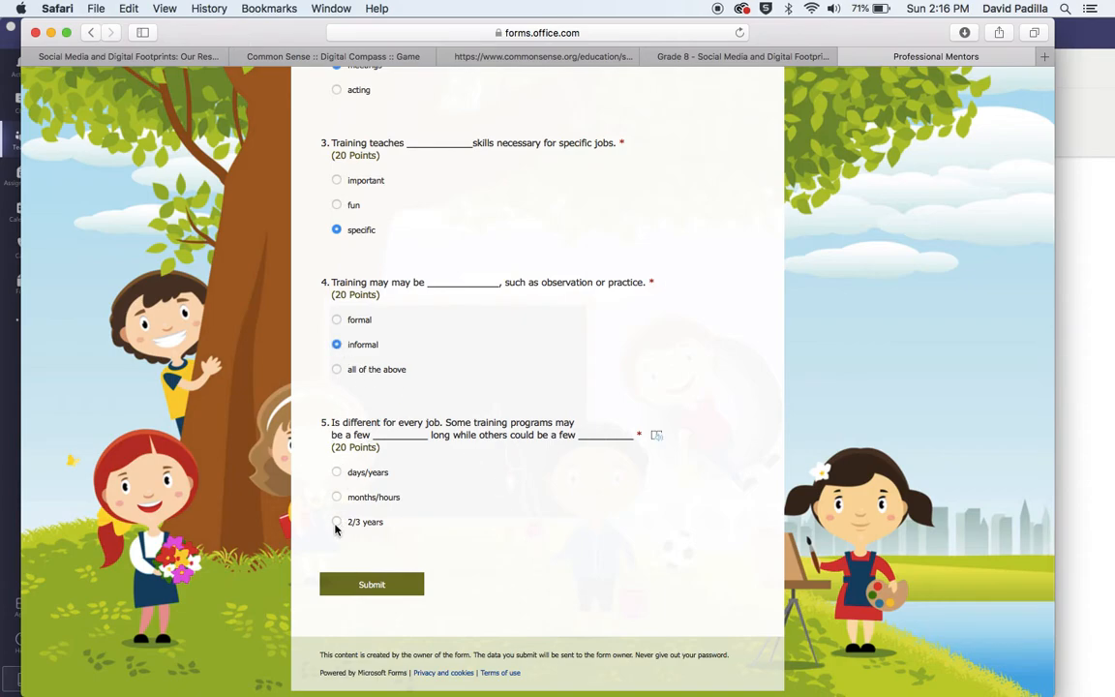
{"action": "left_click", "coordinate": [372, 585]}
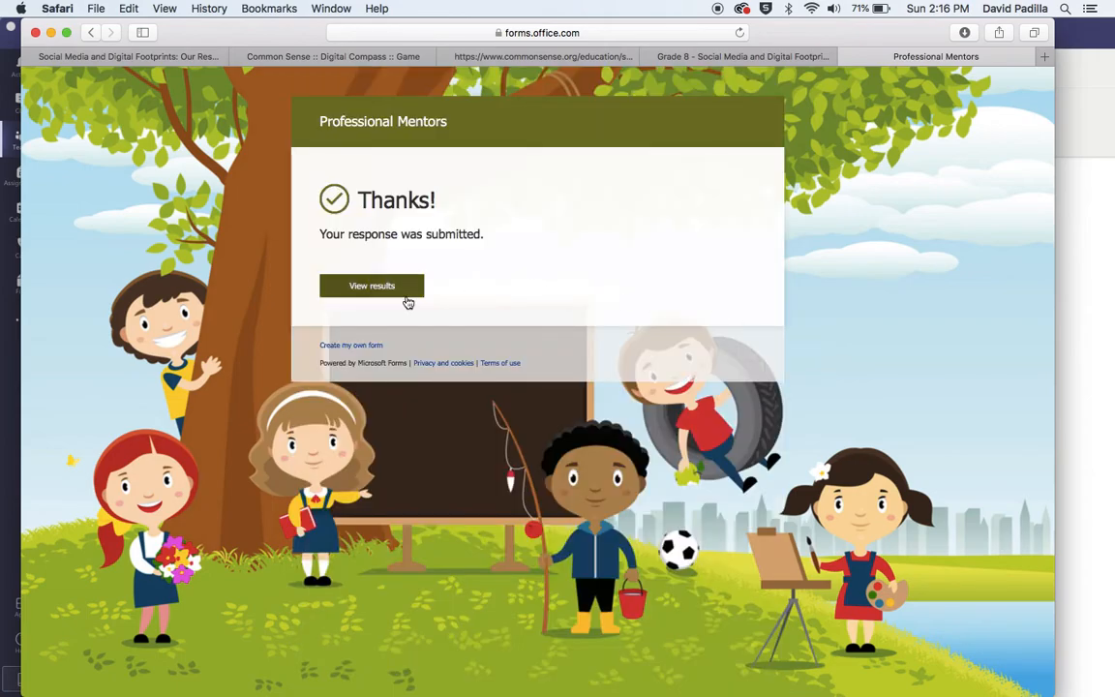
{"action": "mouse_move", "coordinate": [685, 139]}
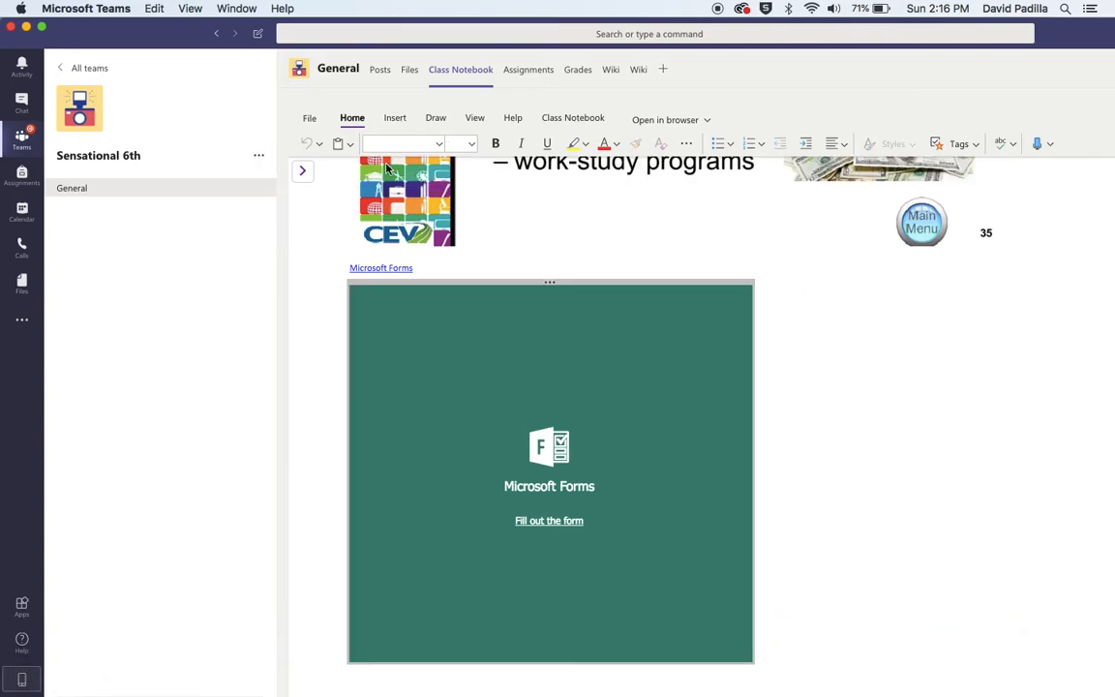
Step: Return to Assignments and expand Assigned to list three items including Professional Mentors
{"action": "left_click", "coordinate": [526, 70]}
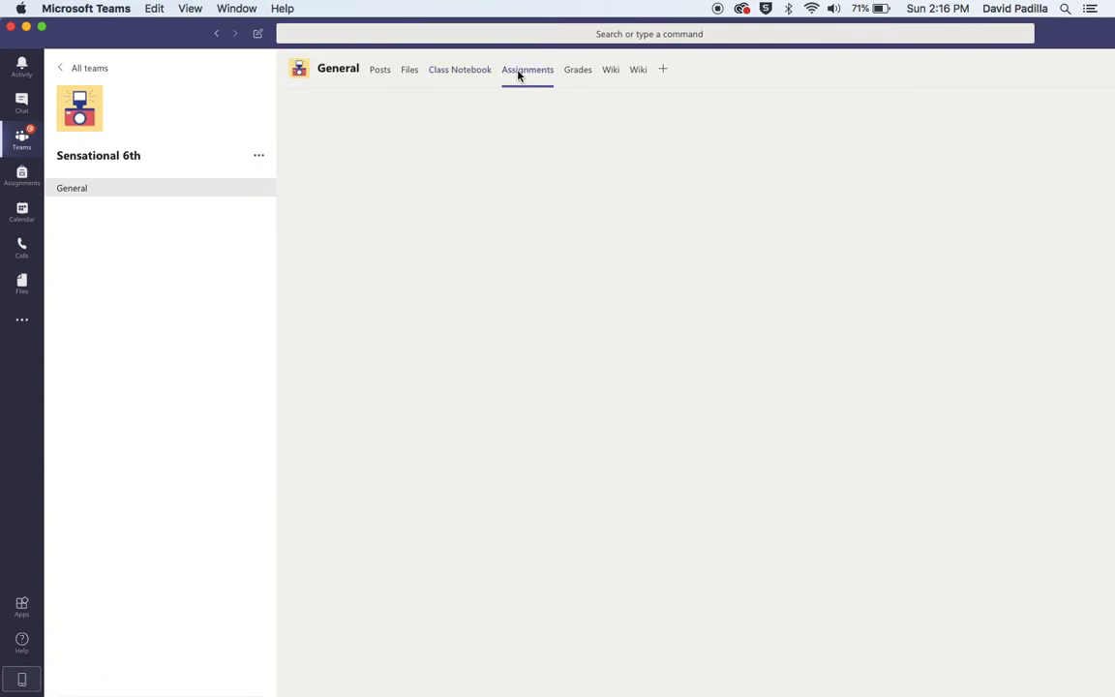
{"action": "left_click", "coordinate": [526, 70]}
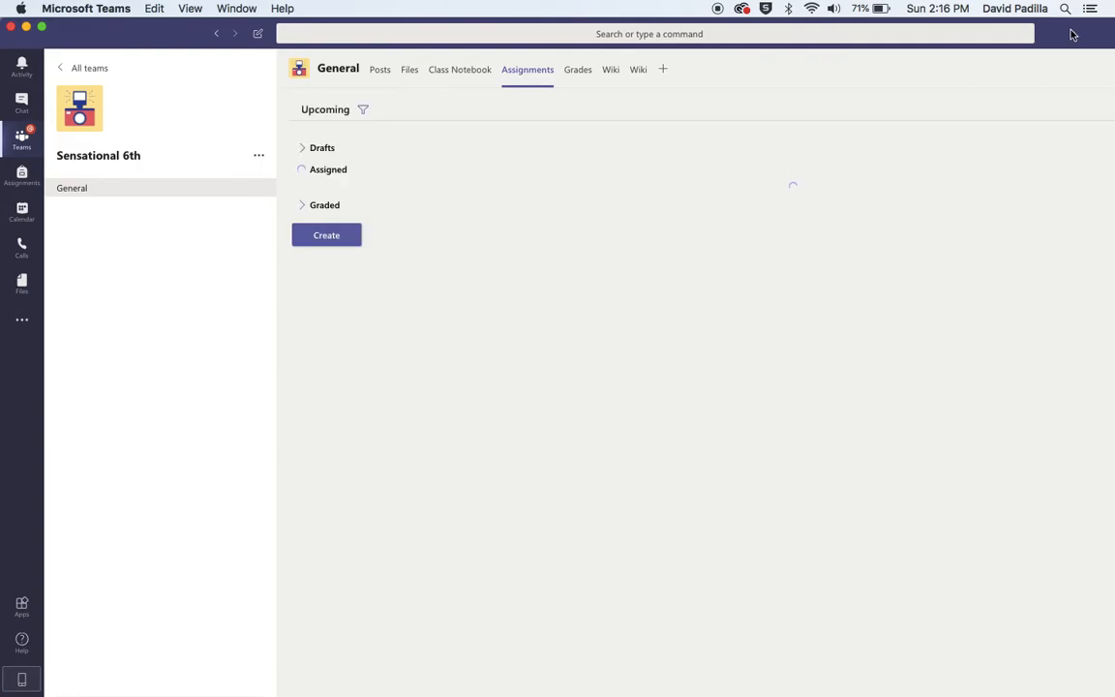
{"action": "left_click", "coordinate": [329, 171]}
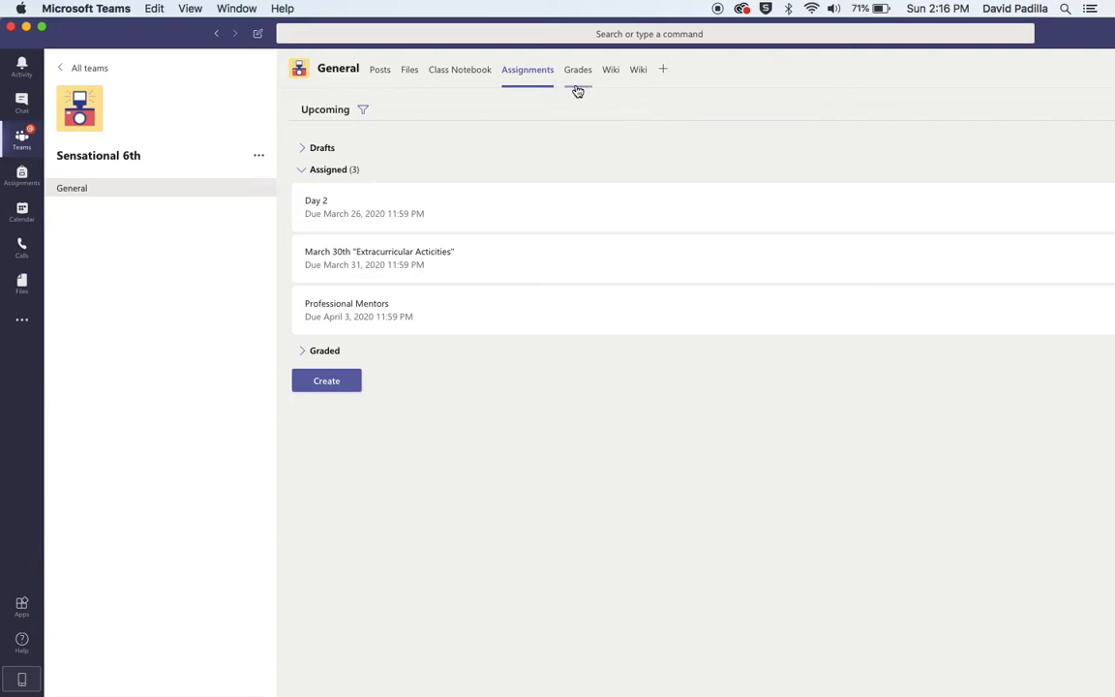
{"action": "mouse_move", "coordinate": [526, 70]}
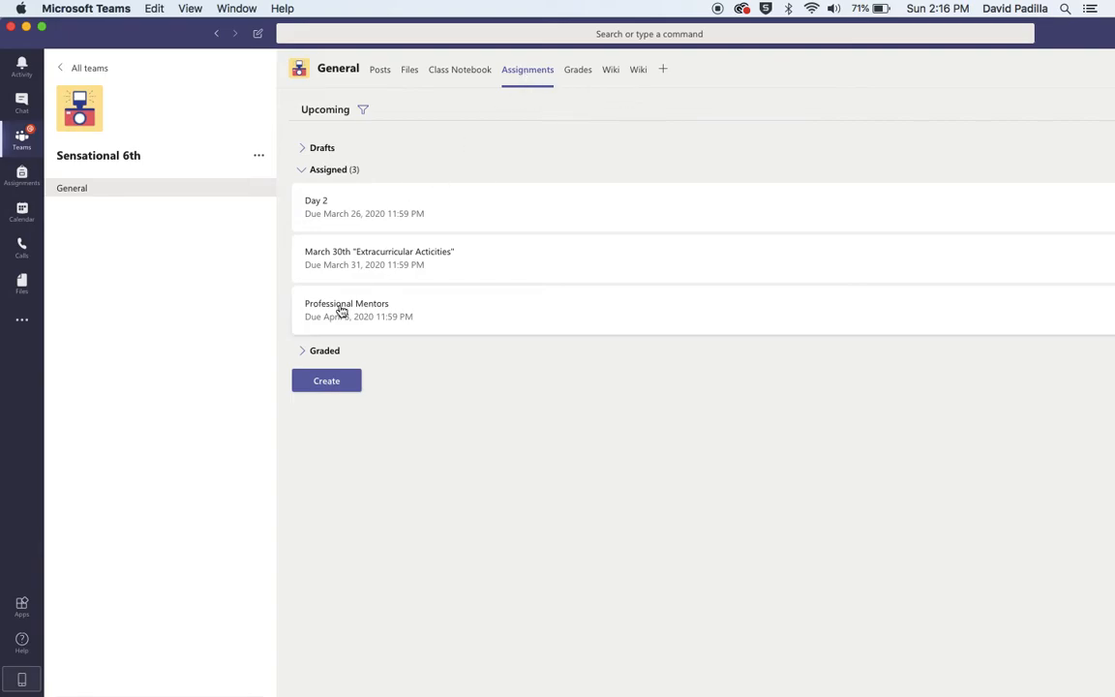
Step: Open the Professional Mentors assignment details with instructions, handout PDF and 100 points
{"action": "left_click", "coordinate": [344, 302]}
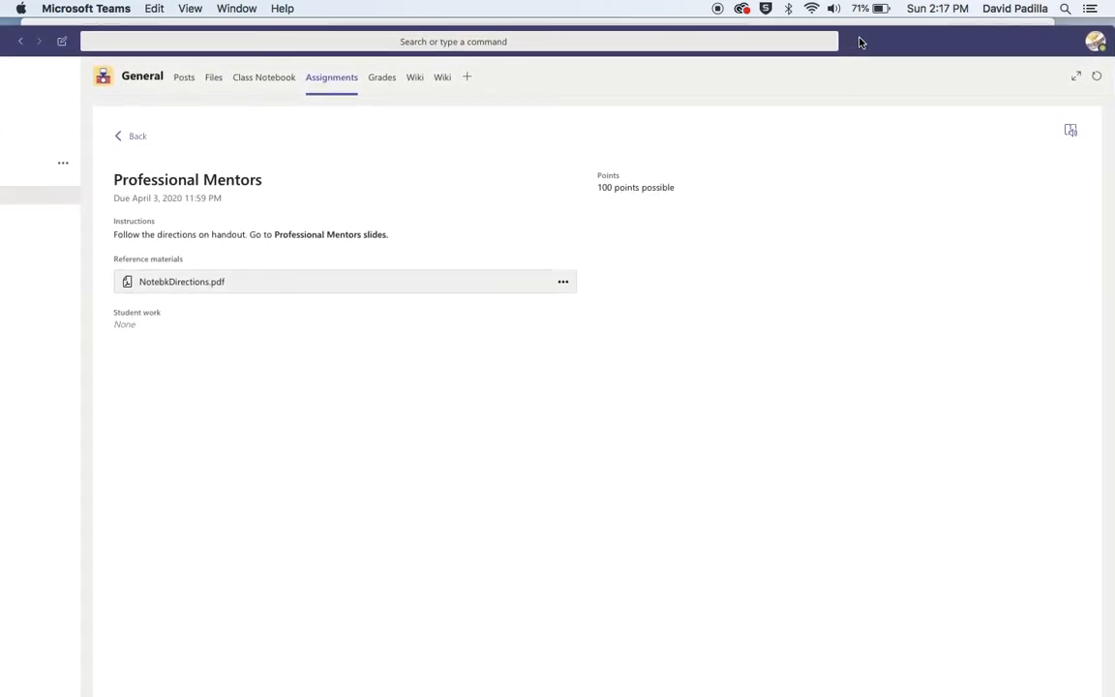
{"action": "mouse_move", "coordinate": [933, 211]}
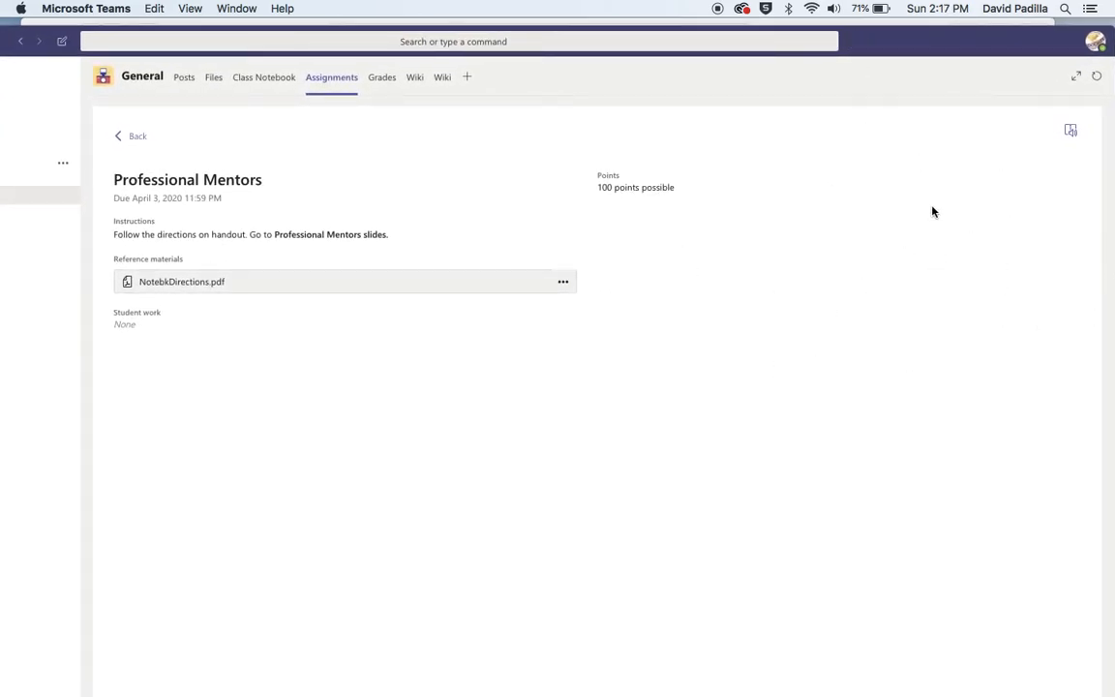
{"action": "mouse_move", "coordinate": [948, 139]}
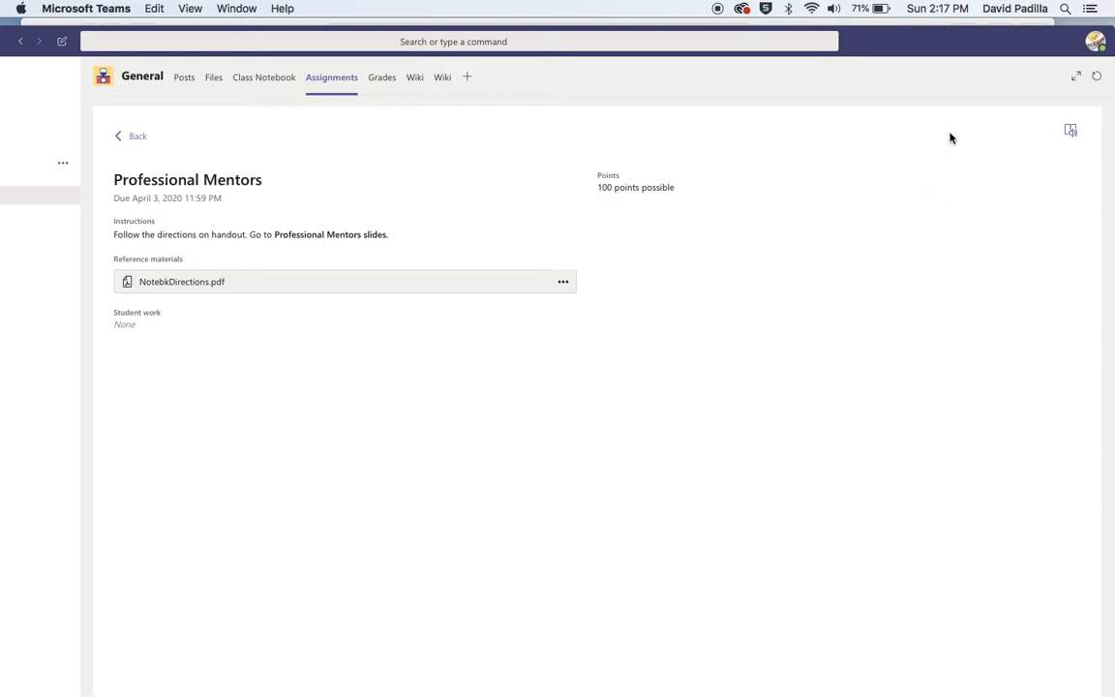
{"action": "mouse_move", "coordinate": [1095, 78]}
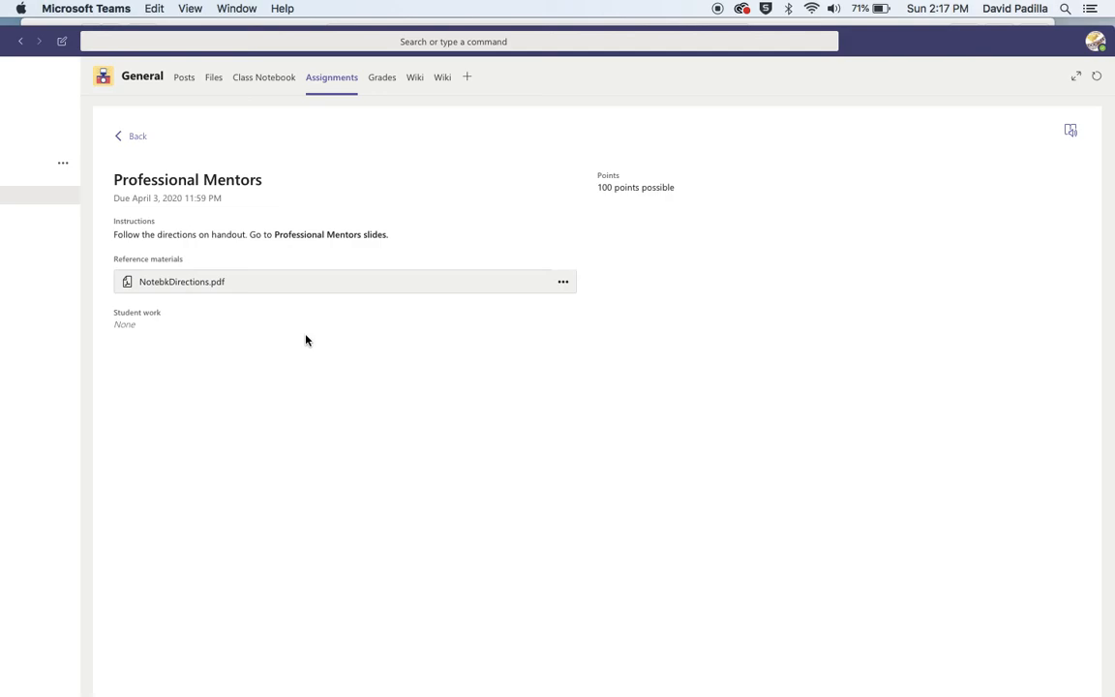
{"action": "mouse_move", "coordinate": [875, 50]}
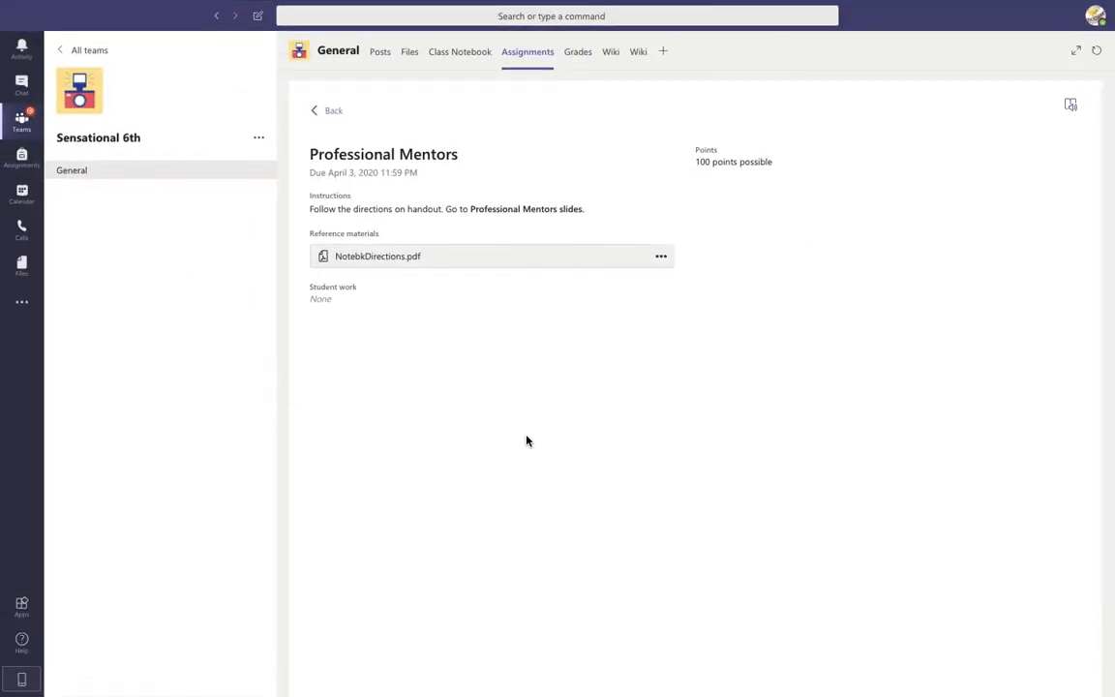
{"action": "mouse_move", "coordinate": [433, 395]}
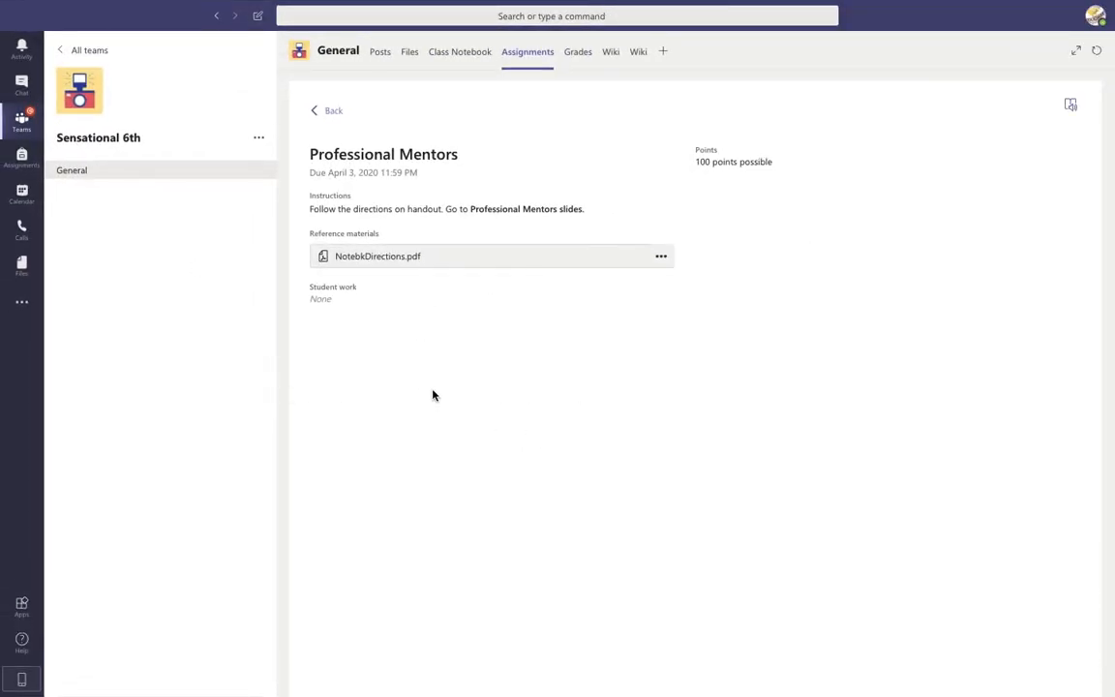